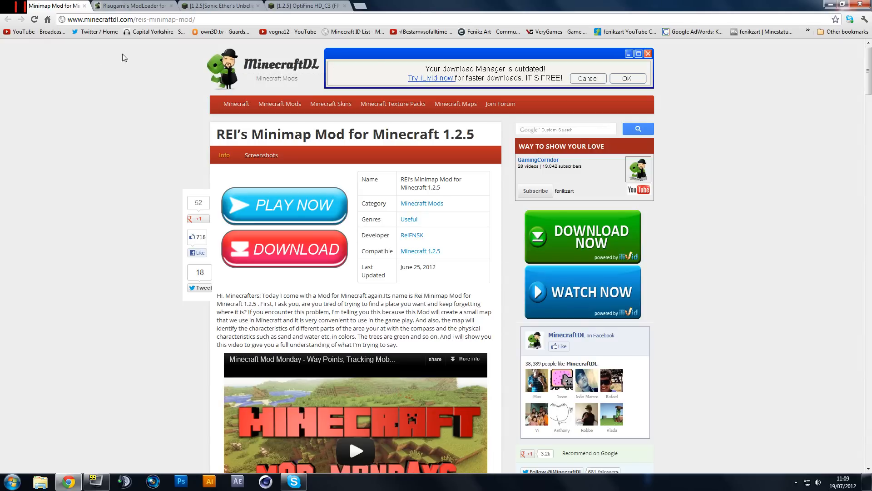
- Scroll down the REI's Minimap Mod page to its download link
scroll("down", 3)
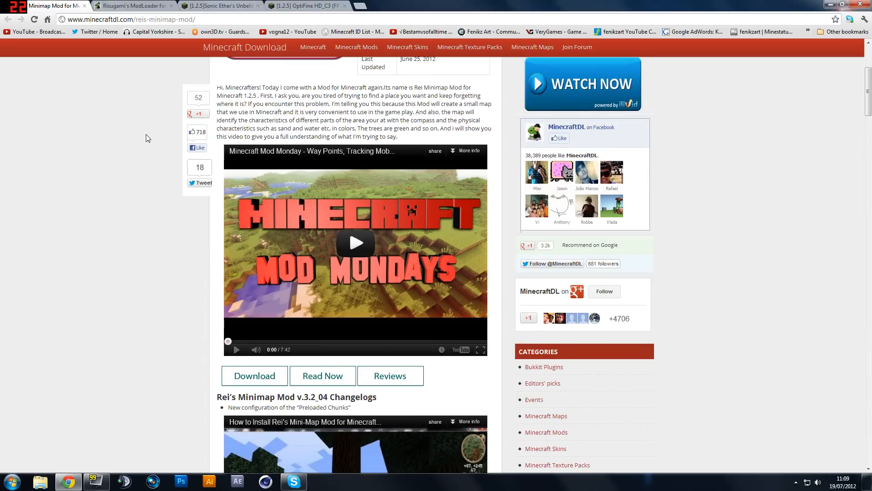
scroll("down", 3)
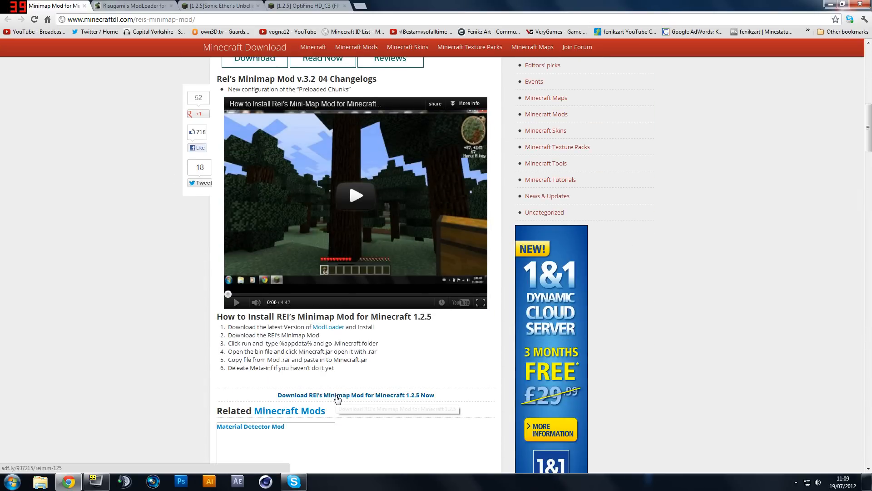
mouse_move(327, 292)
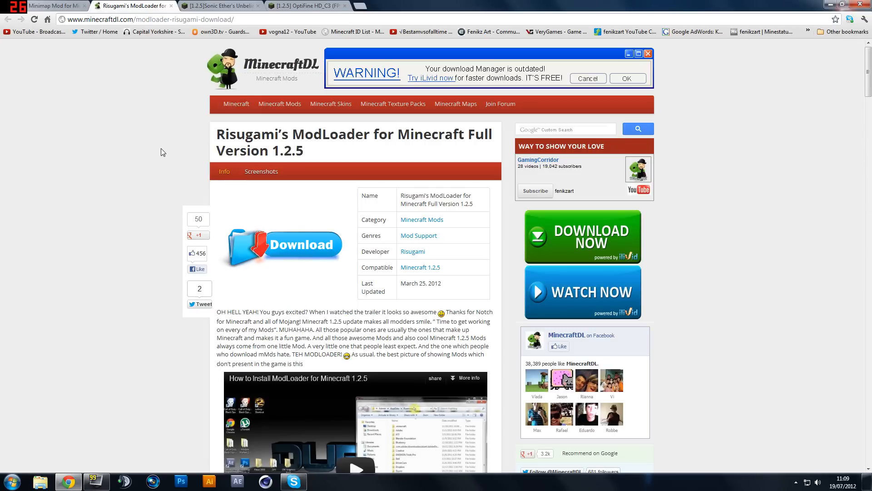
- Switch to the Sonic Ether's Unbelievable Shaders forum thread tab
left_click(217, 6)
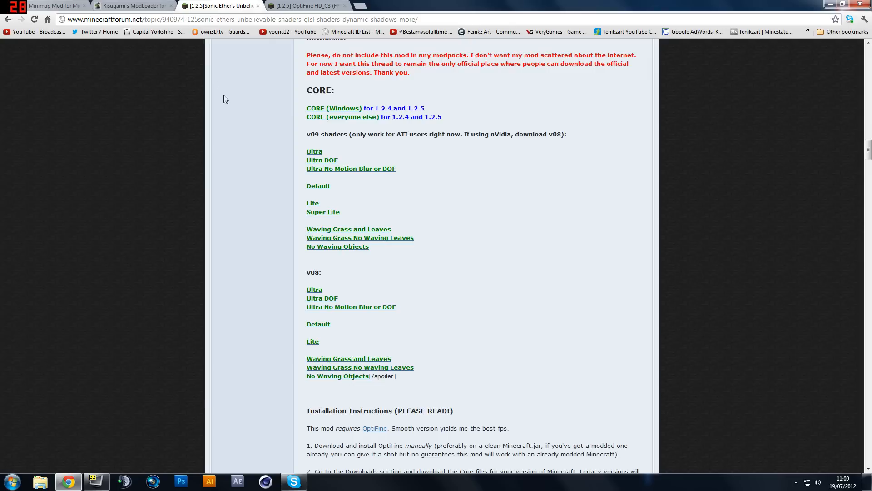
mouse_move(235, 115)
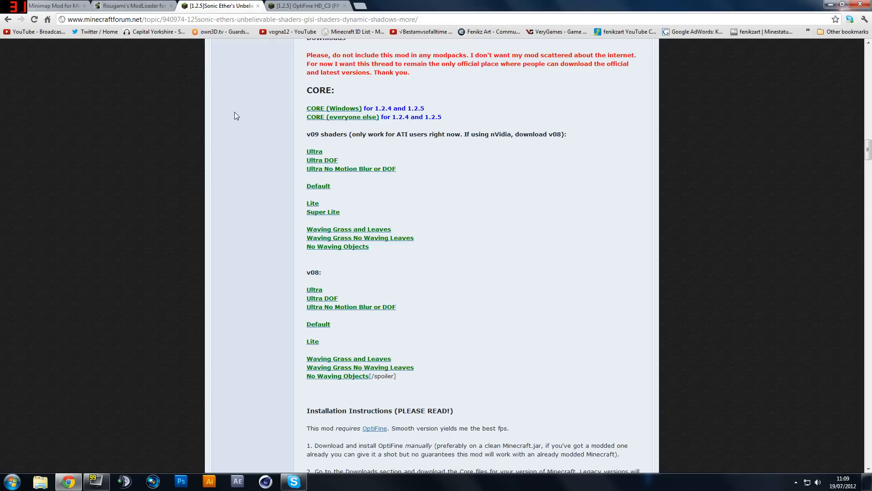
mouse_move(325, 108)
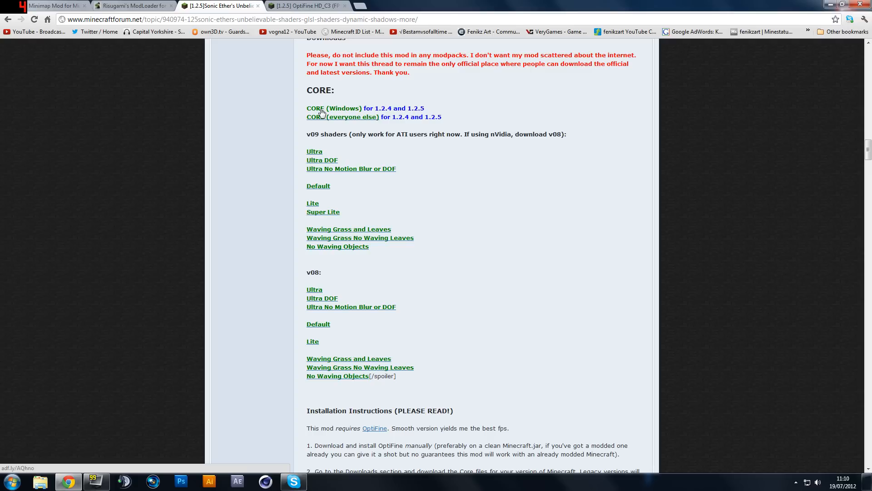
mouse_move(264, 217)
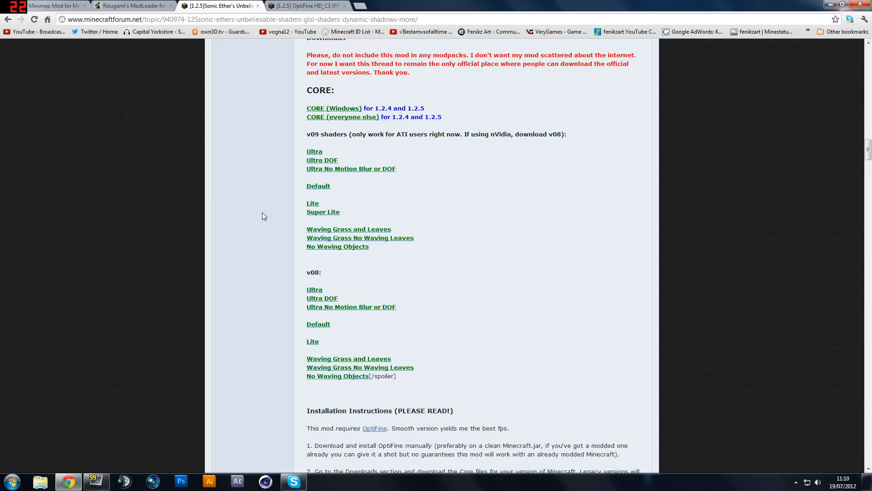
mouse_move(278, 220)
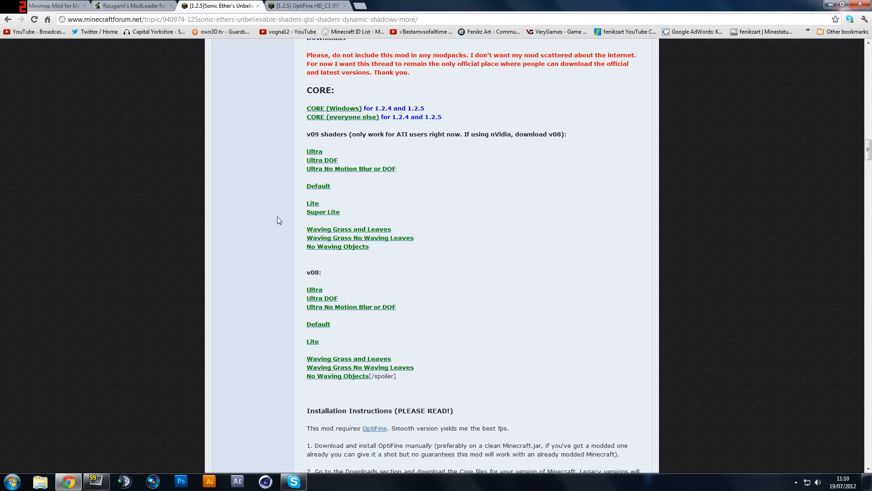
mouse_move(318, 312)
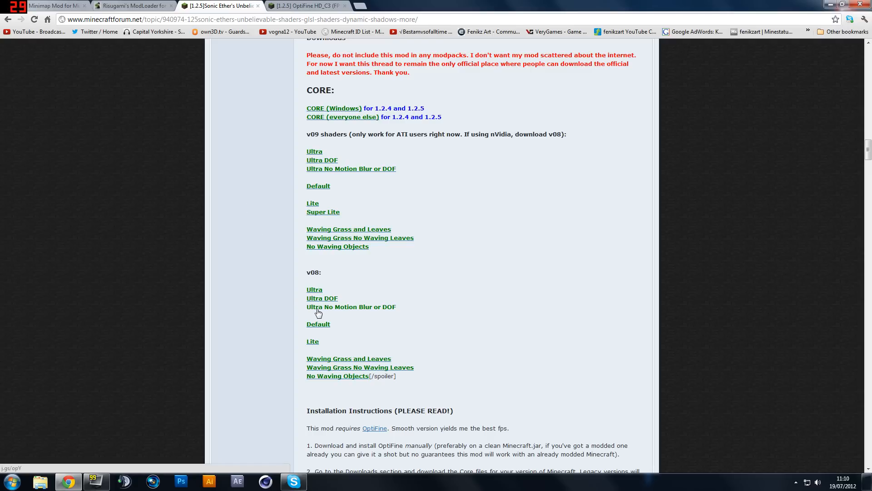
mouse_move(393, 312)
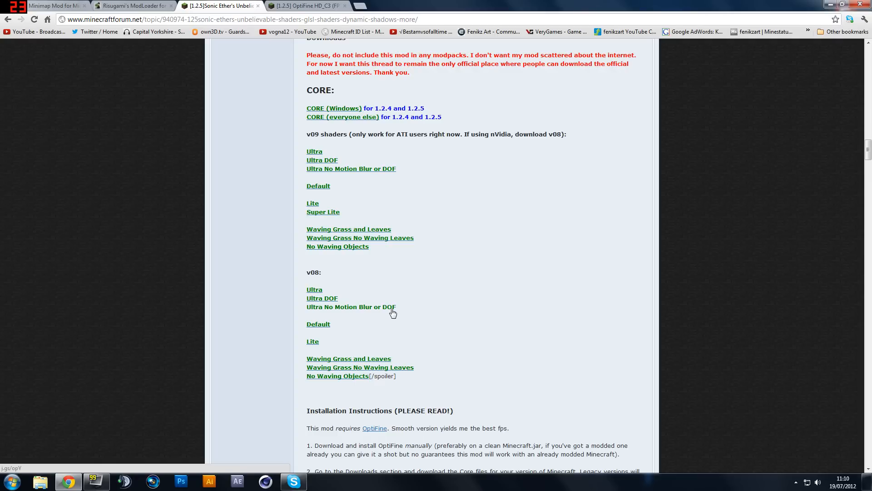
mouse_move(370, 310)
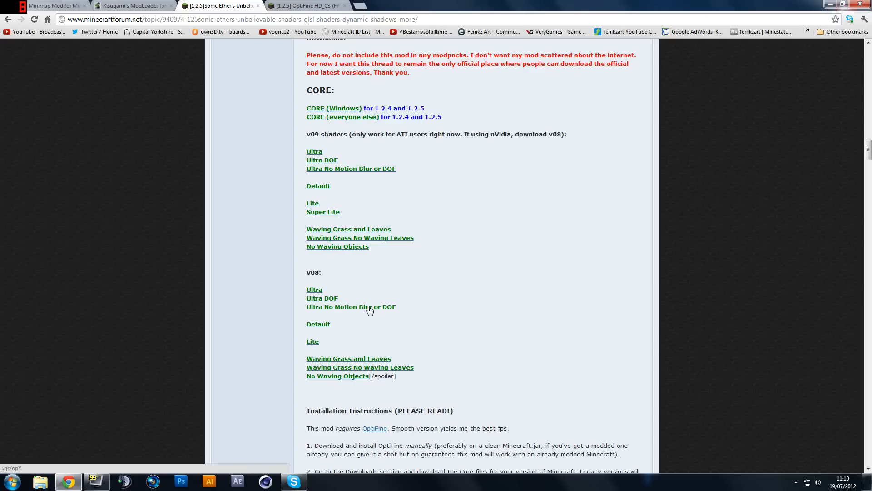
mouse_move(363, 394)
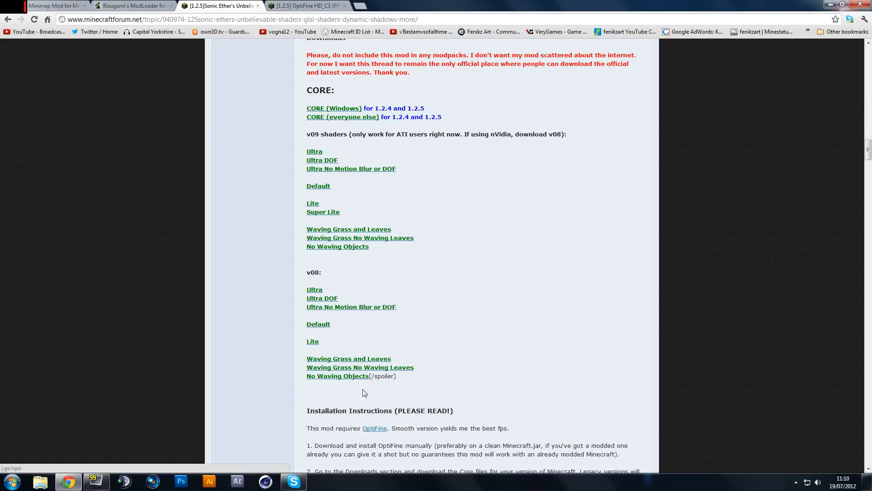
mouse_move(342, 320)
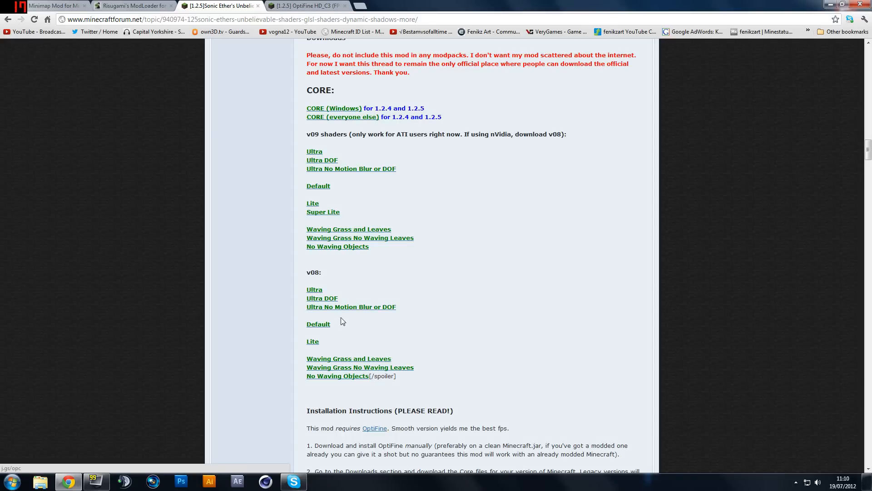
mouse_move(332, 315)
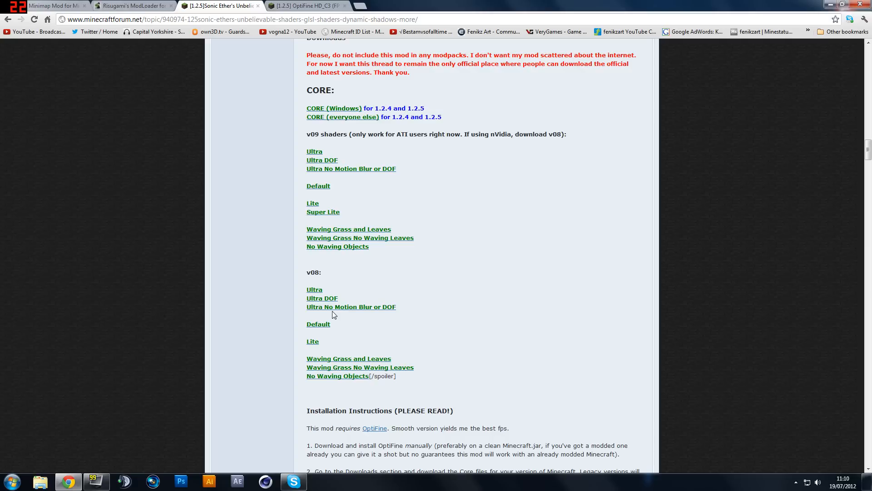
mouse_move(306, 98)
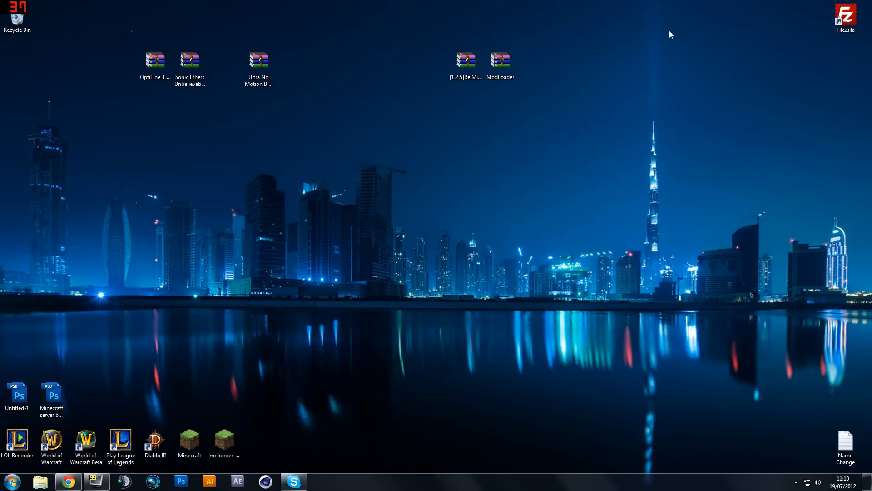
mouse_move(217, 422)
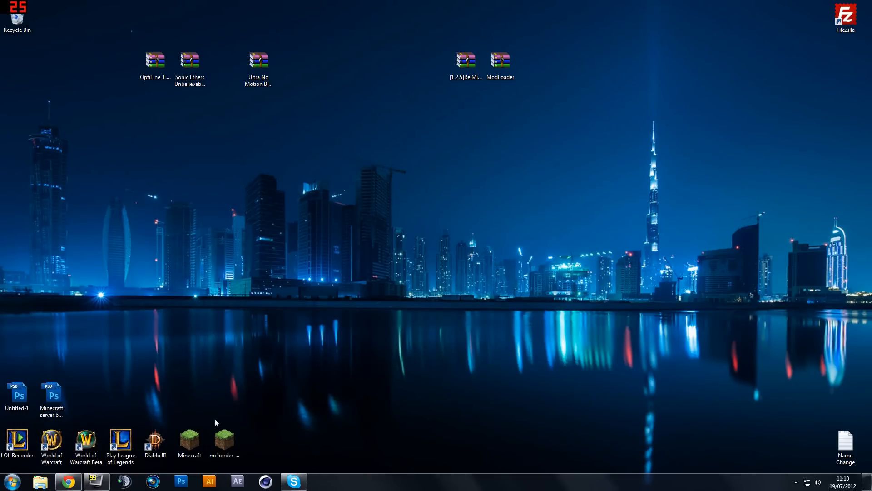
mouse_move(473, 405)
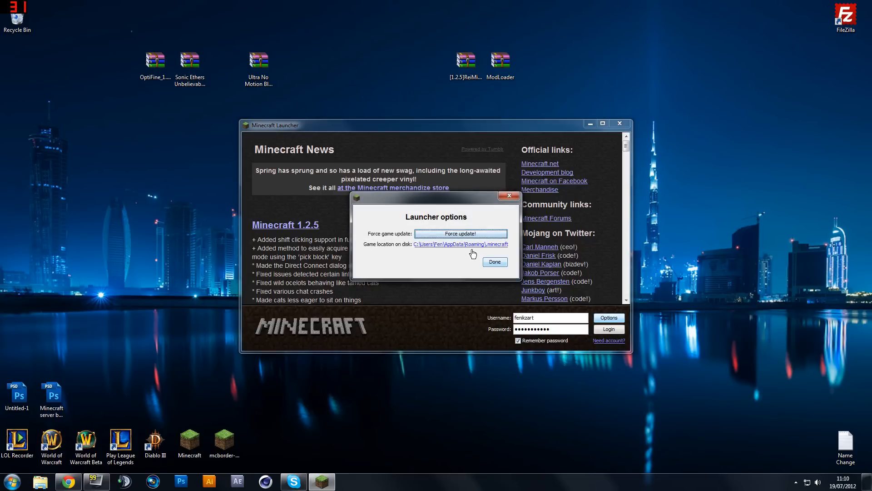
left_click(494, 262)
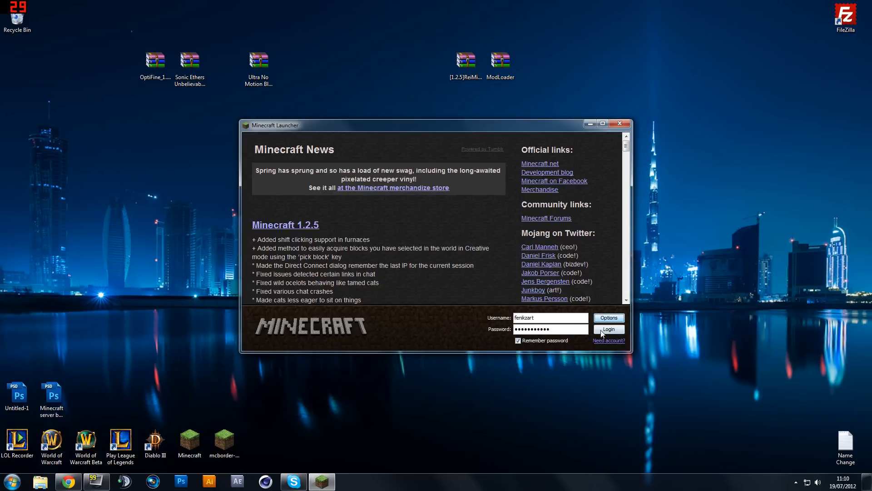
left_click(608, 329)
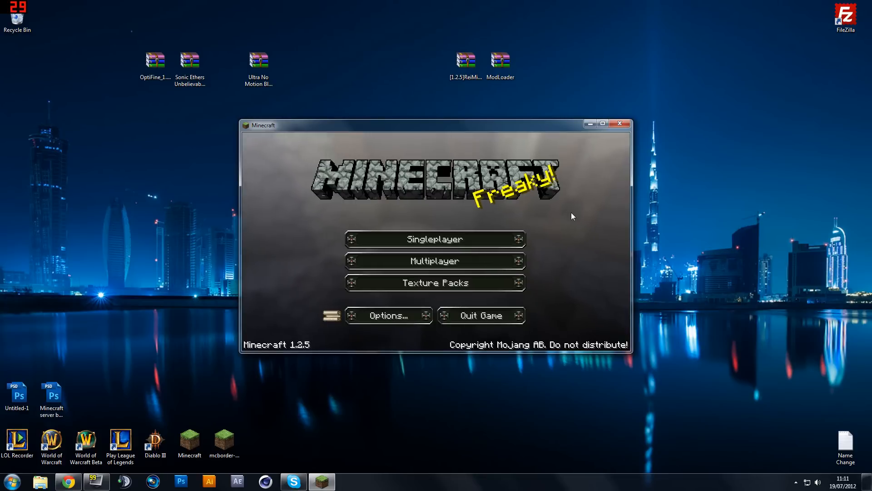
mouse_move(434, 239)
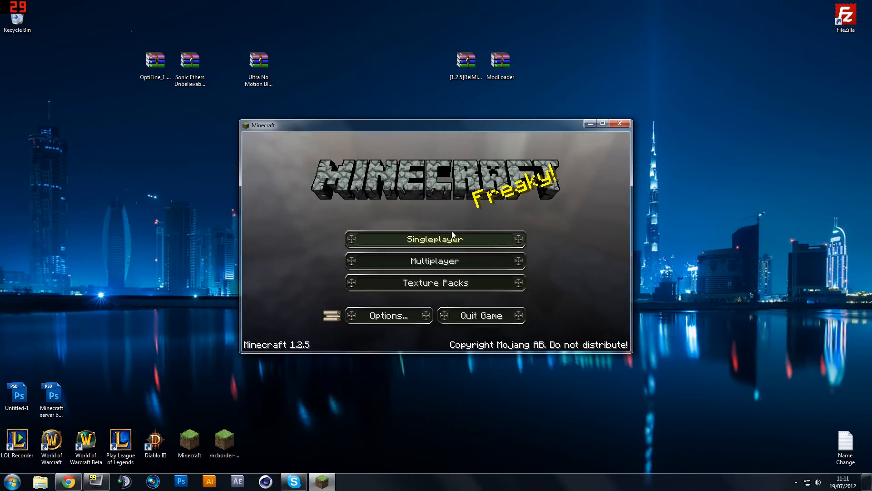
mouse_move(472, 218)
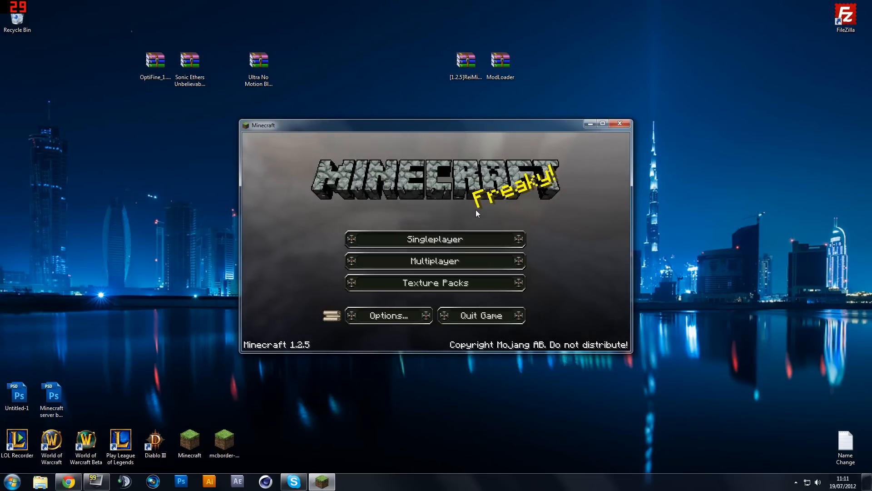
mouse_move(621, 132)
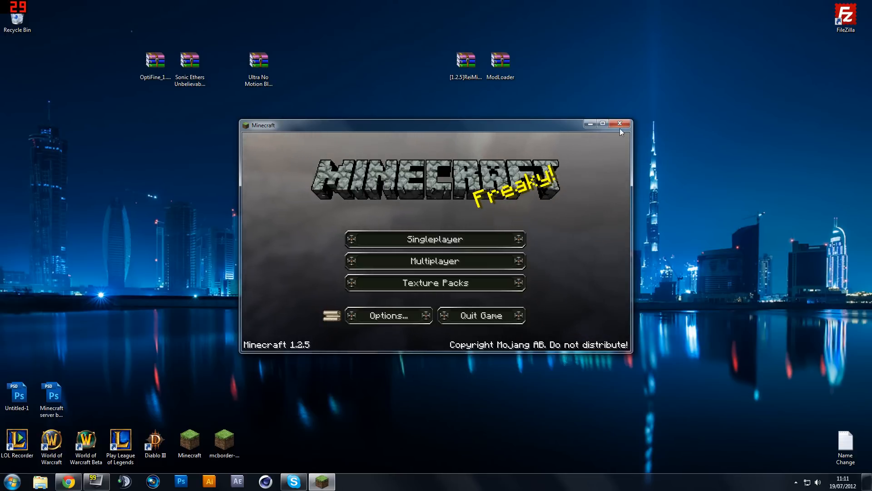
left_click(620, 123)
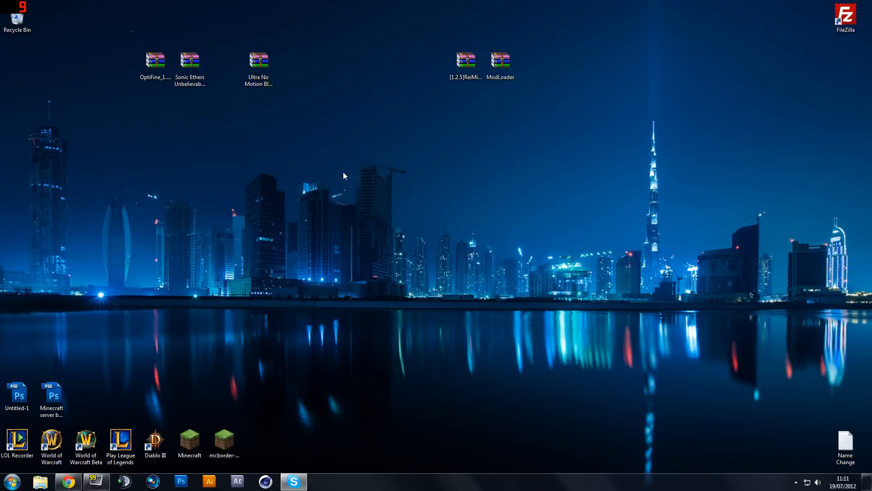
- Open the AppData Roaming folder via %appdata from the Start menu search
left_click(10, 481)
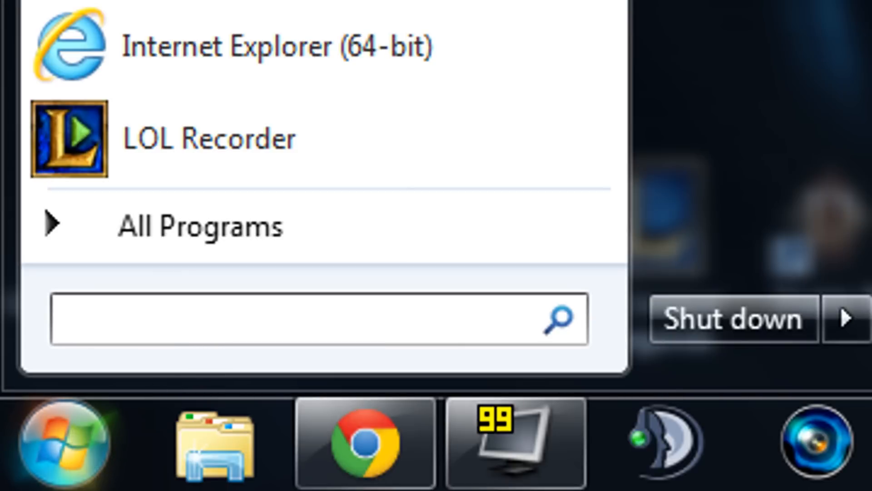
type("%appdata")
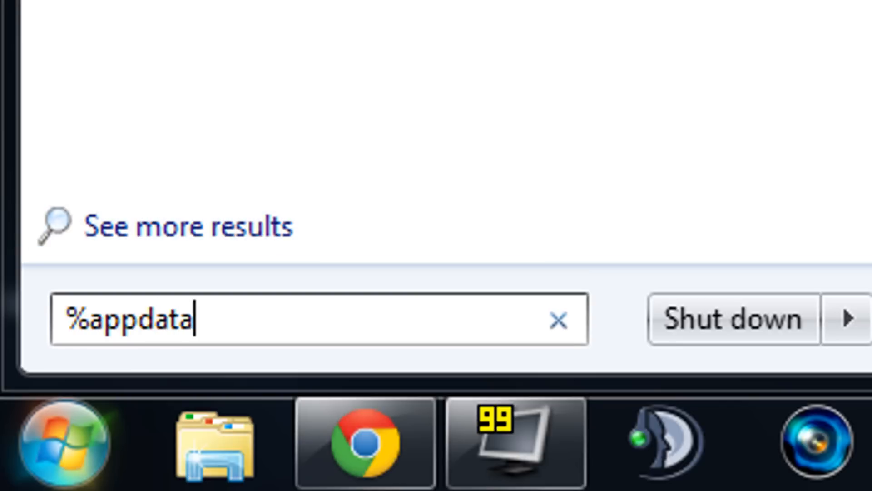
key("Return")
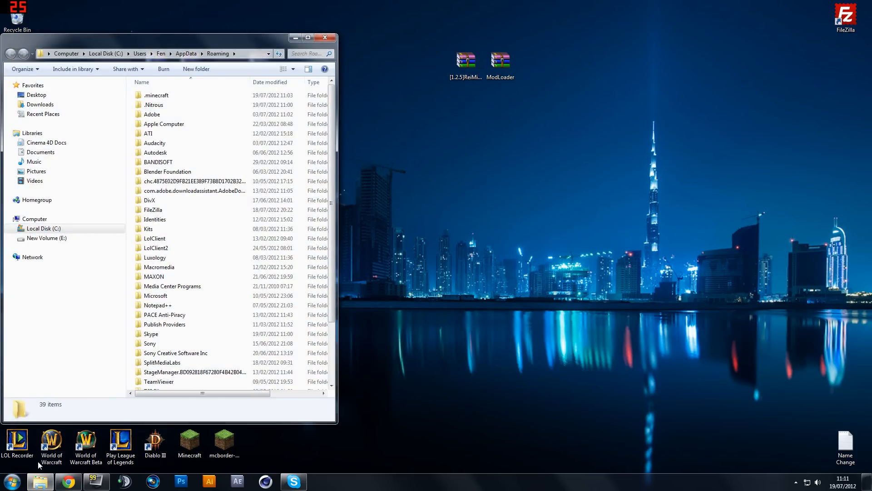
- Go into .minecraft's bin folder and open minecraft.jar in WinRAR
left_click(156, 95)
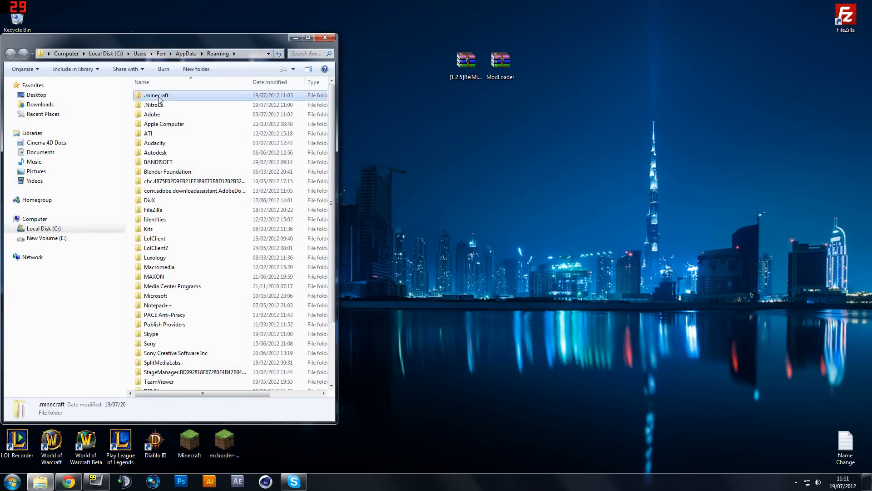
double_click(156, 96)
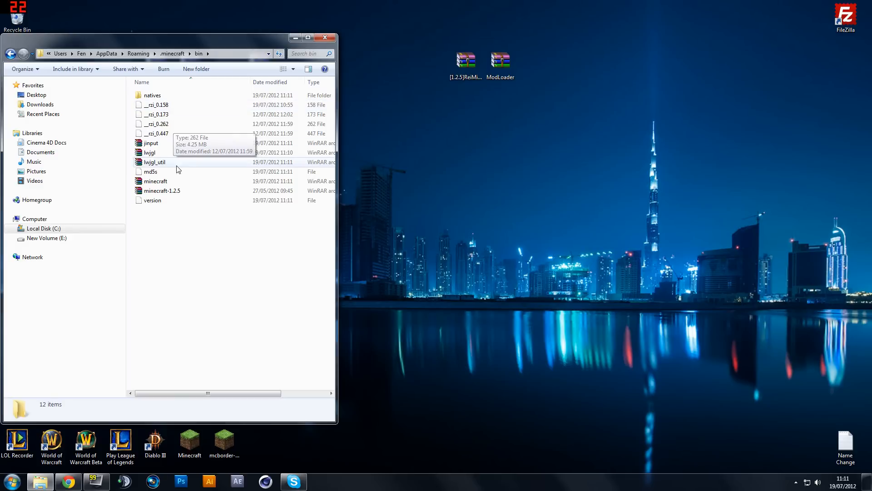
double_click(155, 181)
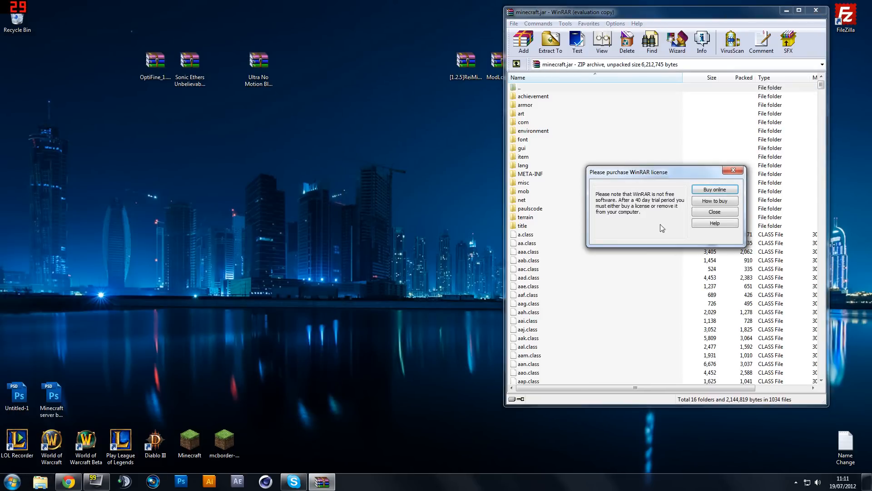
- Delete the META-INF folder from the minecraft.jar archive
left_click(714, 212)
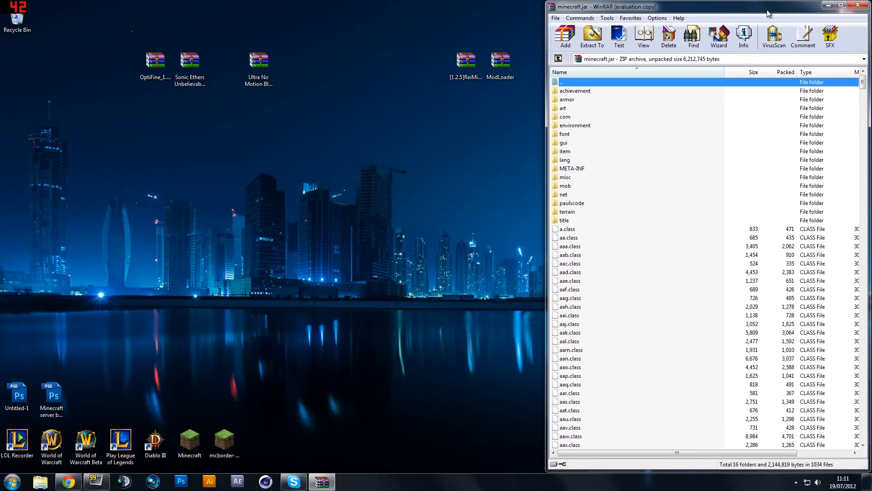
mouse_move(744, 36)
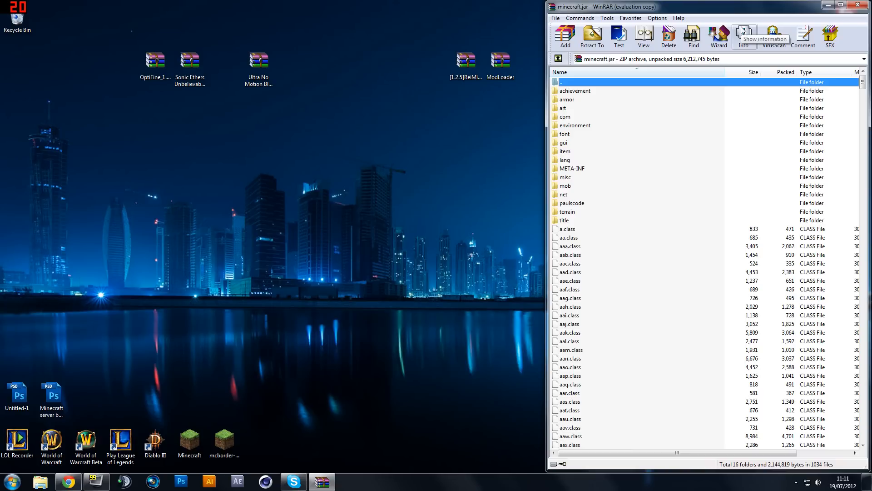
mouse_move(718, 34)
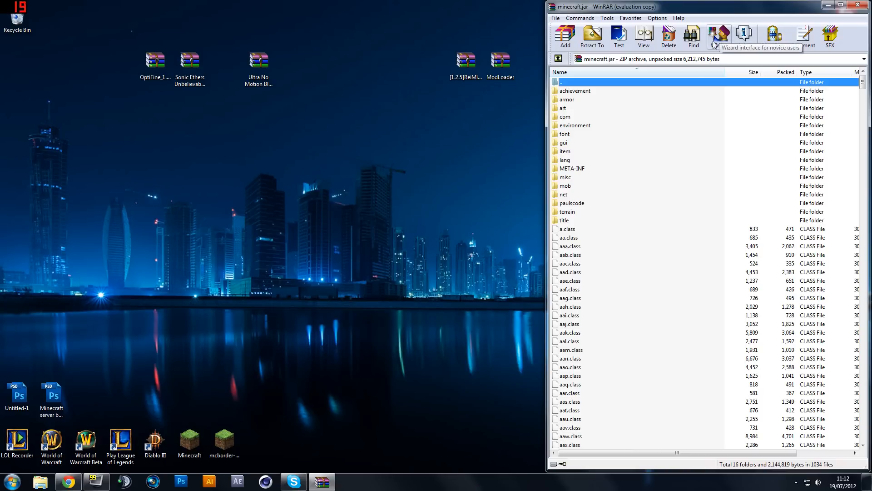
mouse_move(863, 88)
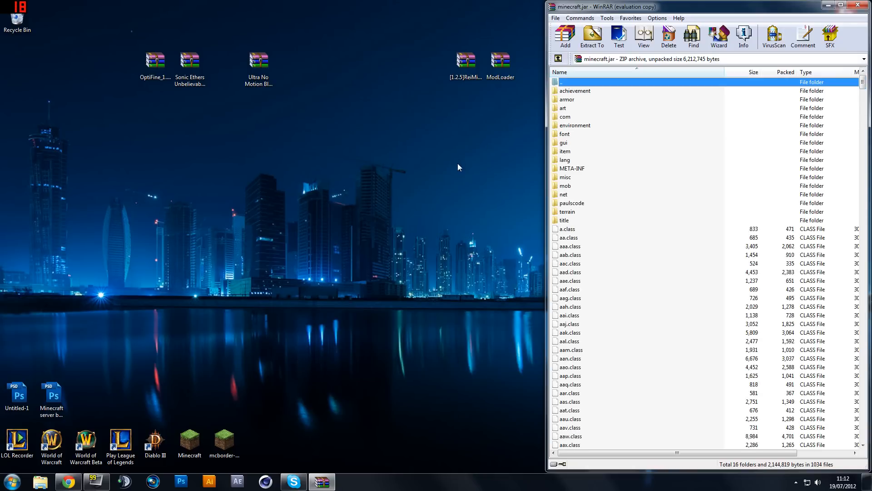
mouse_move(477, 170)
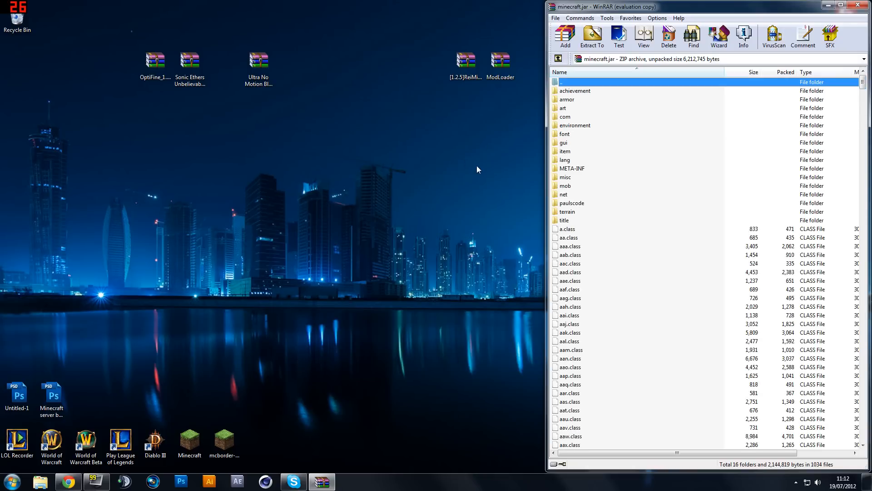
mouse_move(579, 183)
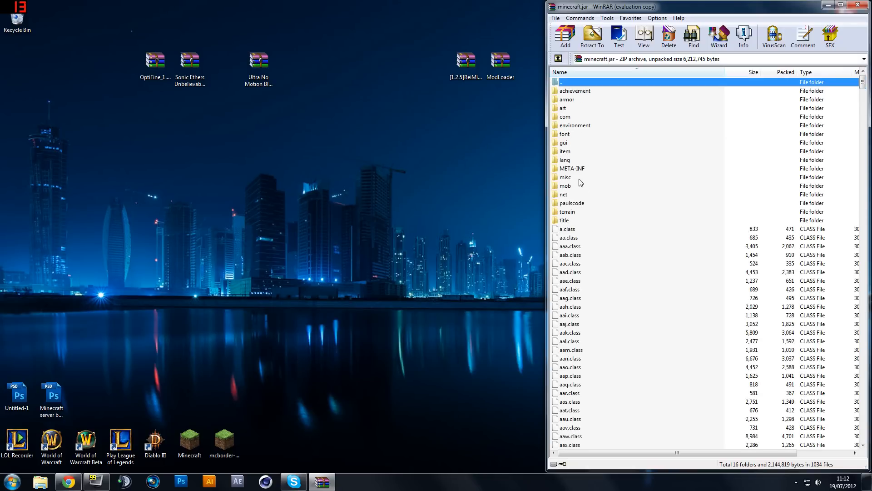
left_click(571, 168)
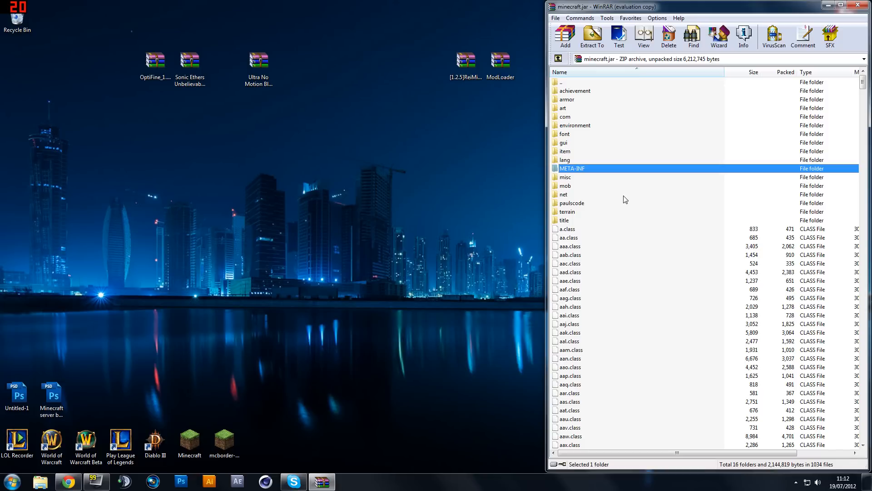
left_click(668, 36)
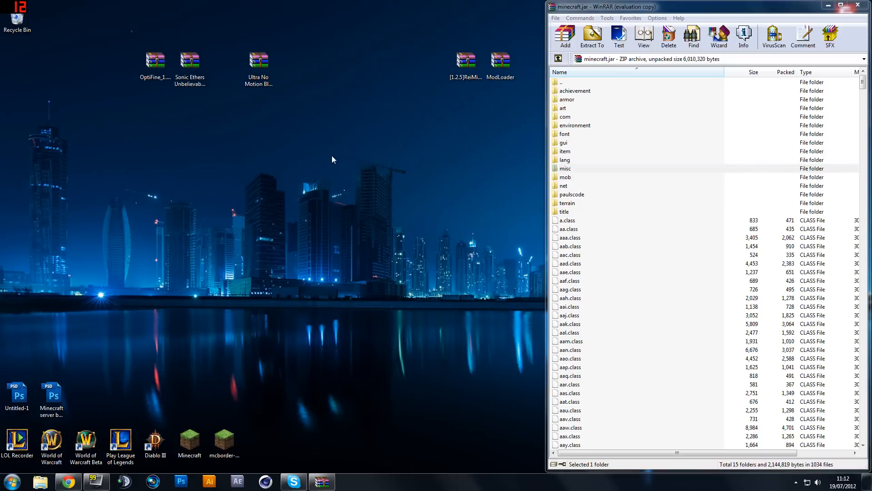
- Open the OptiFine 1.2.5 HD archive from the desktop
left_click(155, 60)
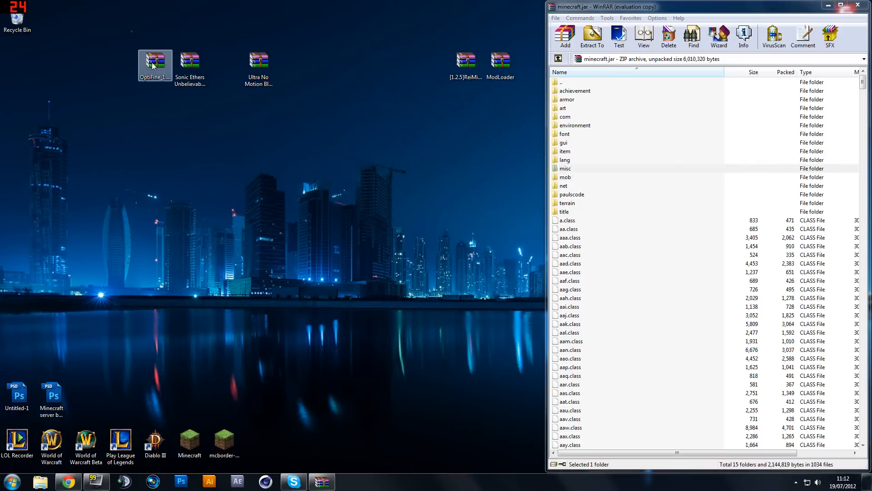
double_click(154, 61)
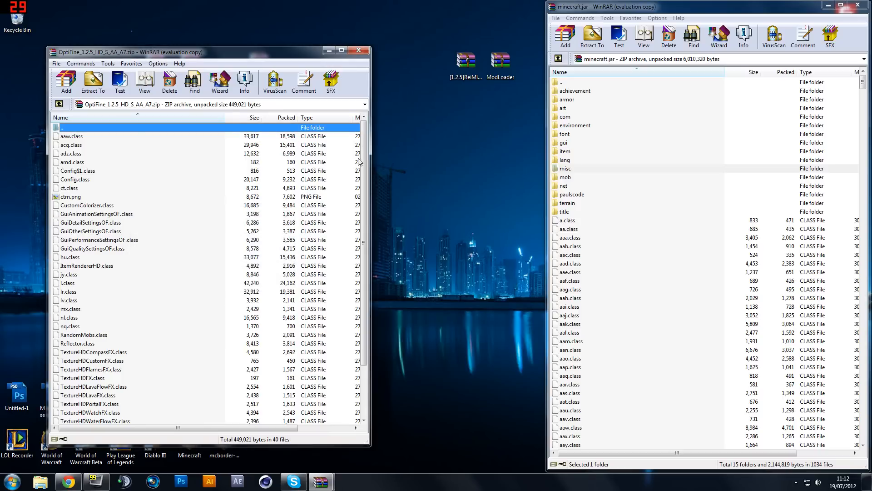
- Add all 40 OptiFine files into minecraft.jar and close the OptiFine archive
scroll("down", 3)
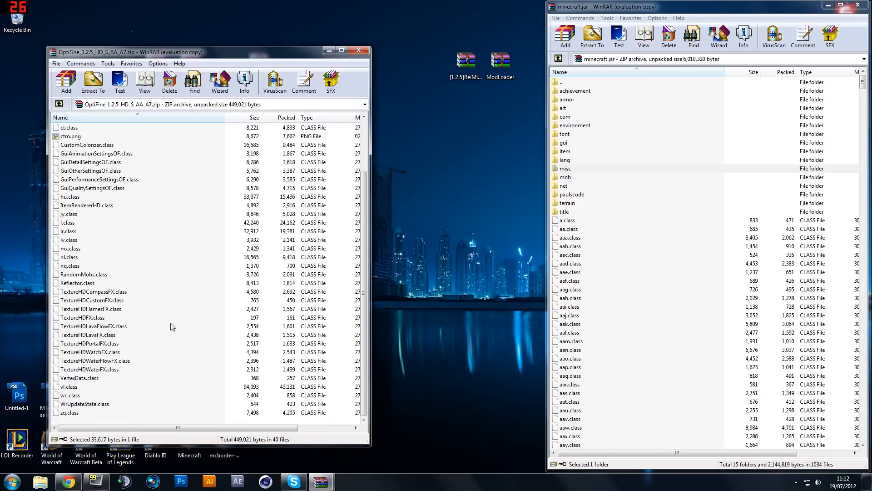
key("ctrl+a")
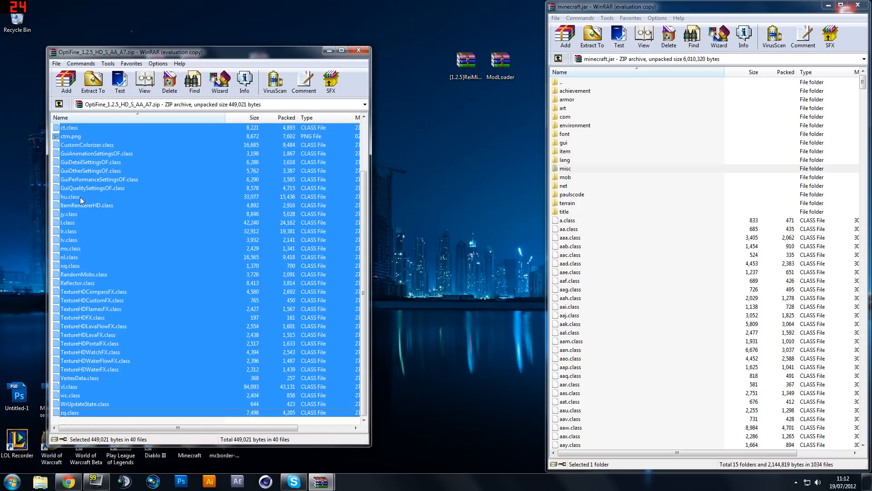
left_click(564, 36)
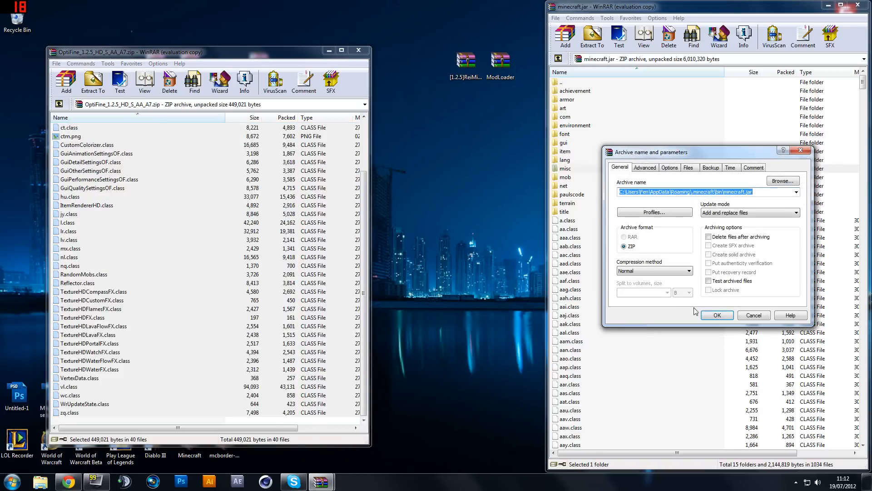
left_click(717, 315)
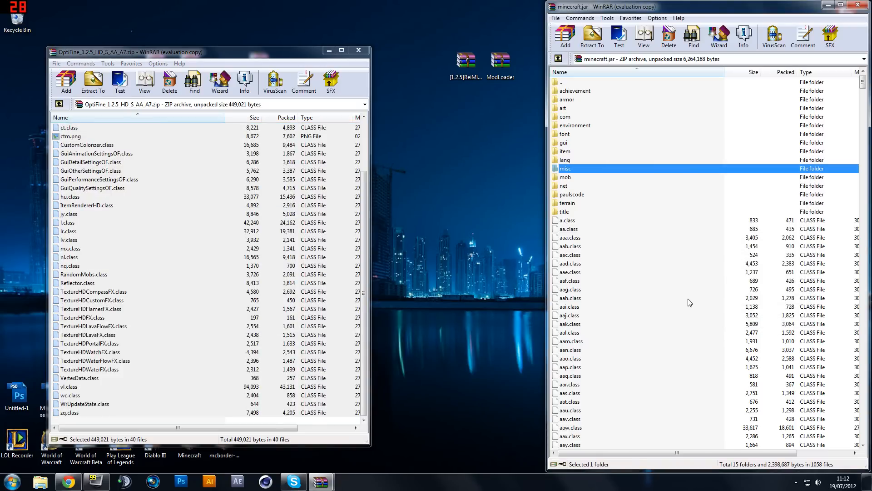
left_click(359, 50)
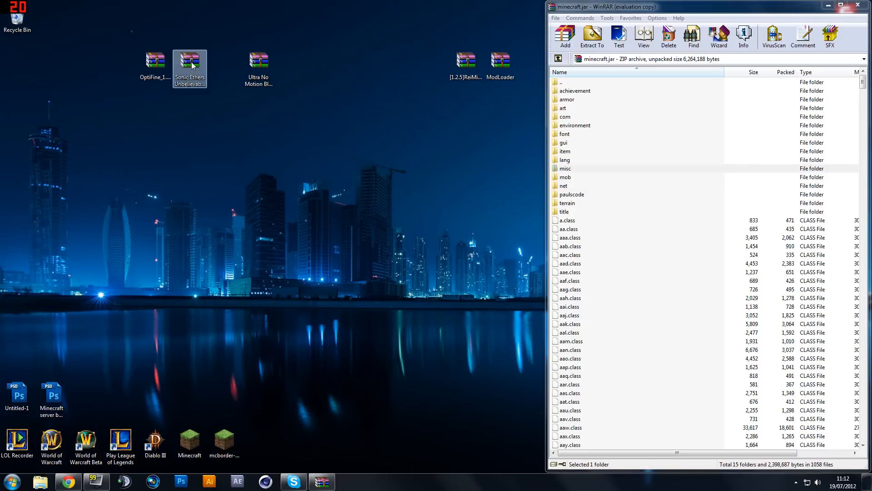
- Extract the Sonic Ether's Unbelievable Shaders v08 (Windows) folder from its zip onto the desktop
double_click(189, 60)
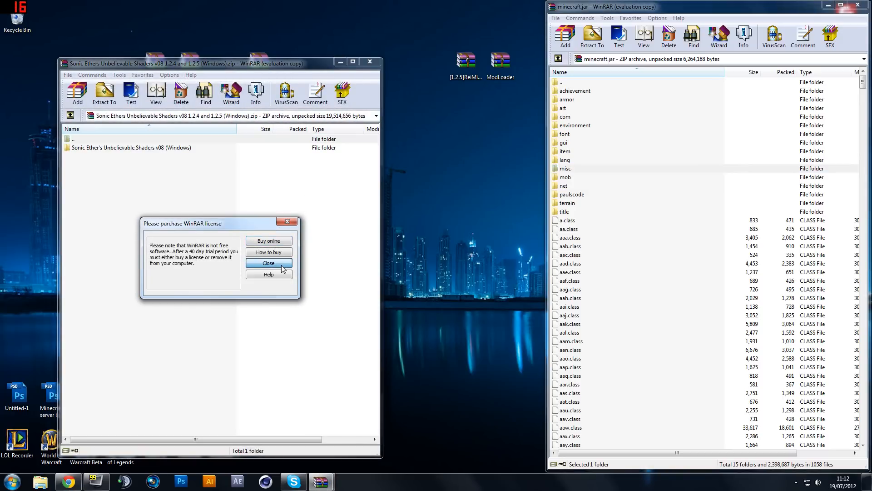
left_click(268, 262)
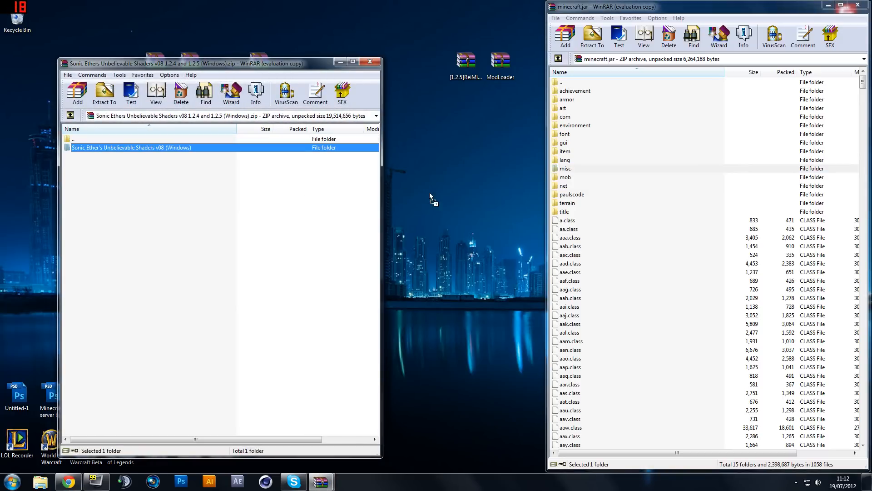
left_click(370, 62)
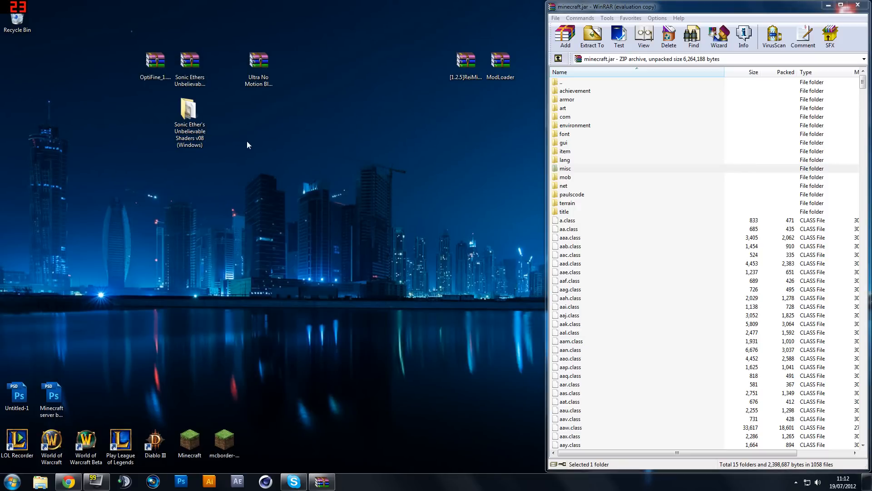
mouse_move(223, 137)
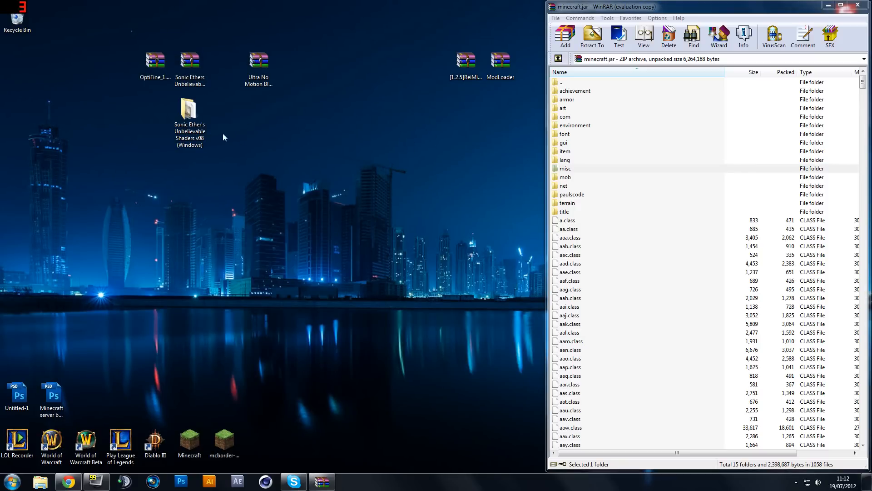
mouse_move(189, 110)
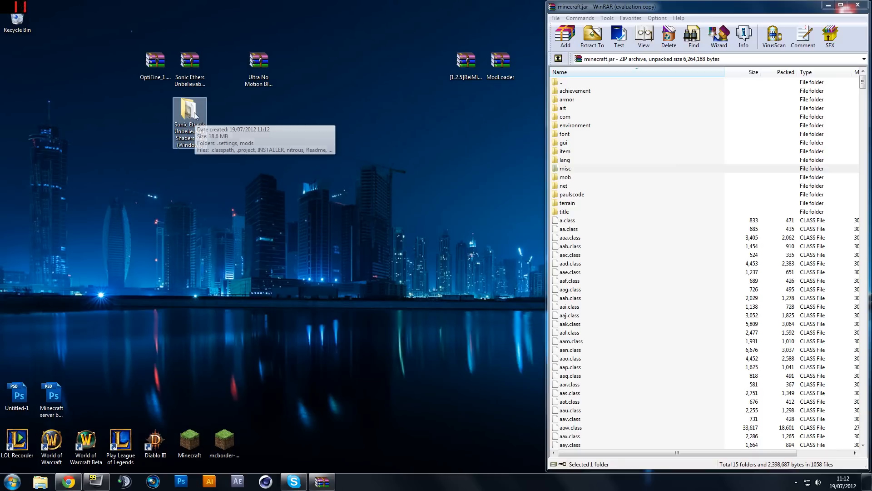
- Run INSTALLER in the extracted folder, install the Shaders by Daxnitro 2.1.4 mod, and close Nitrous
double_click(189, 111)
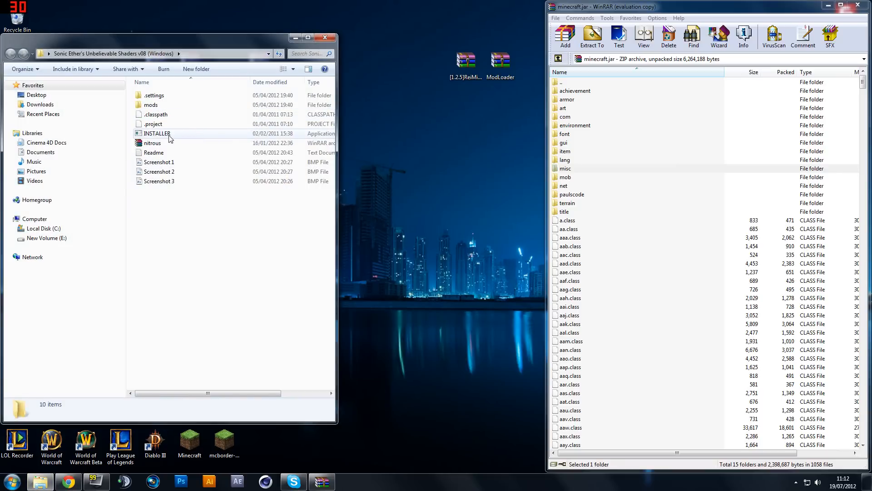
double_click(157, 132)
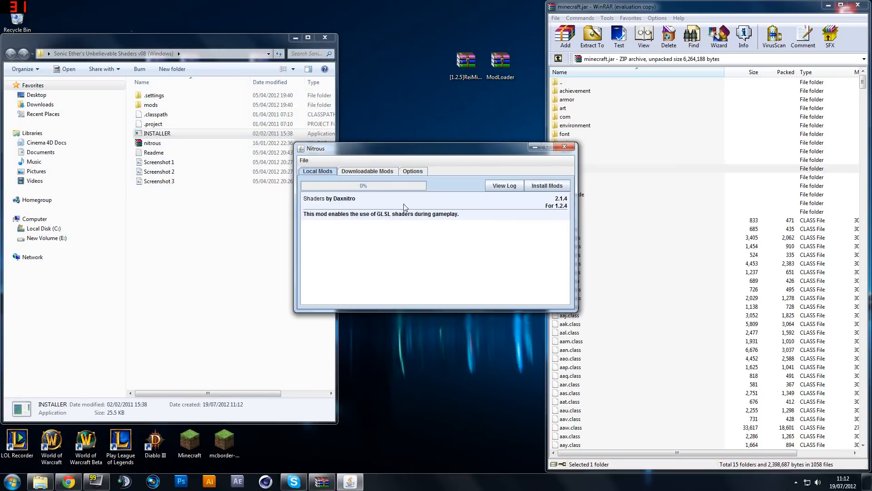
mouse_move(388, 220)
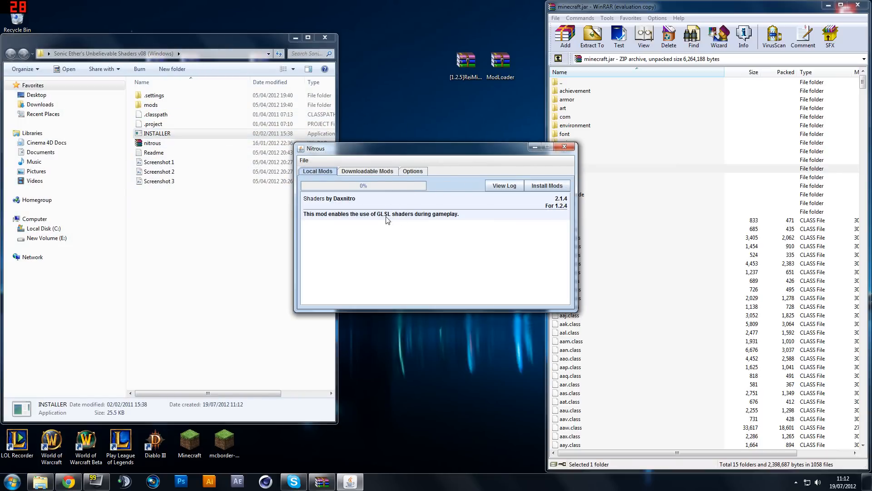
left_click(546, 186)
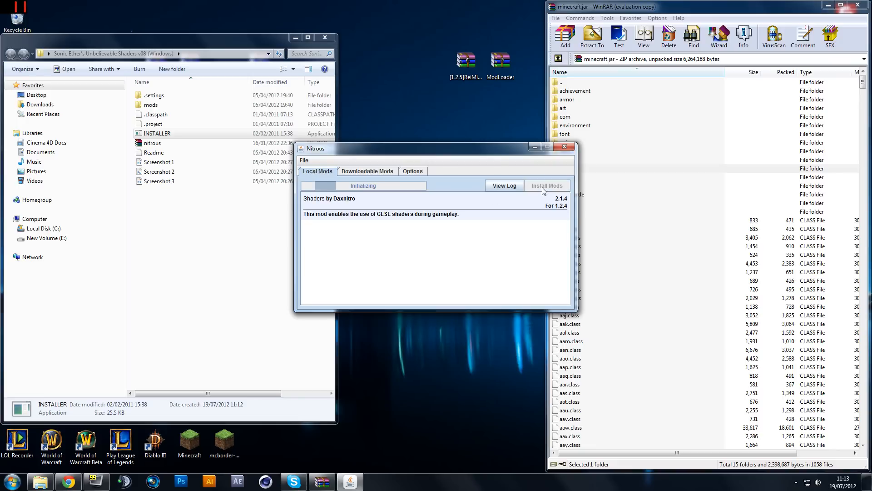
left_click(547, 186)
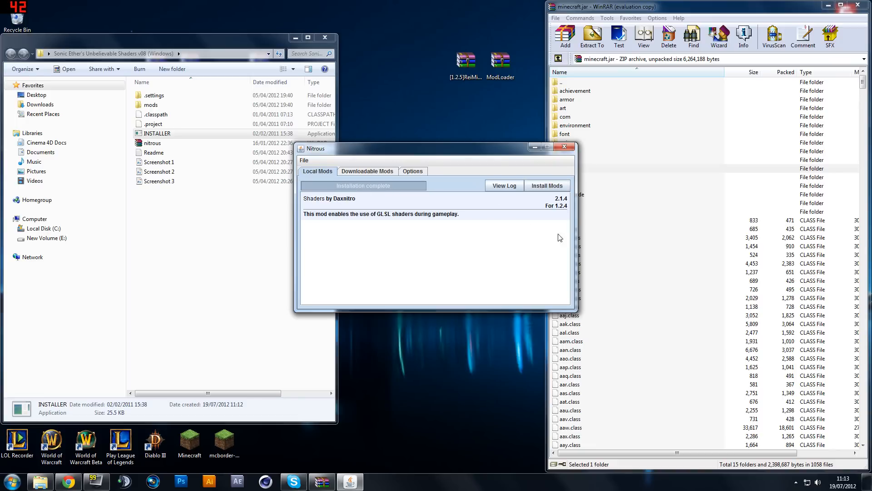
mouse_move(449, 198)
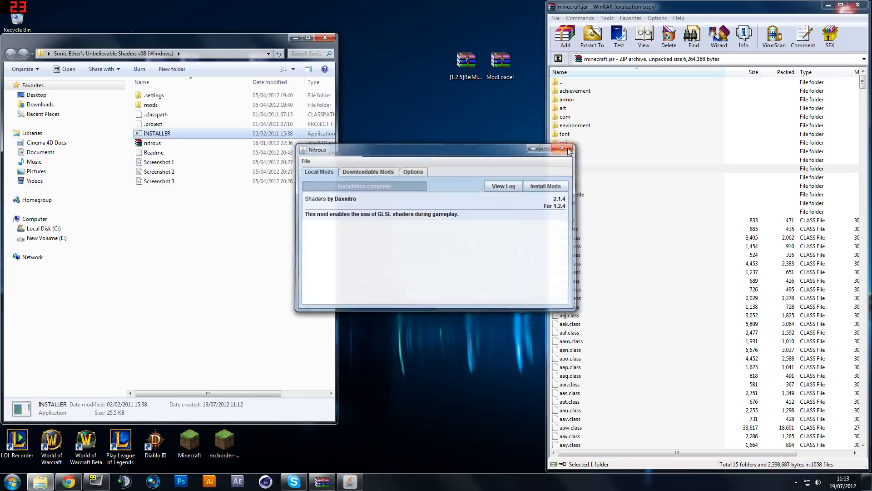
left_click(567, 148)
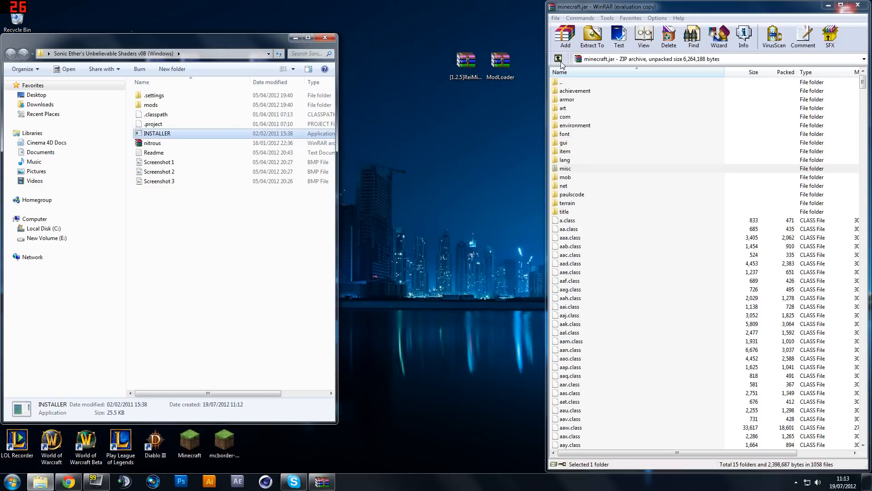
- Navigate minecraft.jar to its shaders folder and close the shaders download folder
left_click(558, 58)
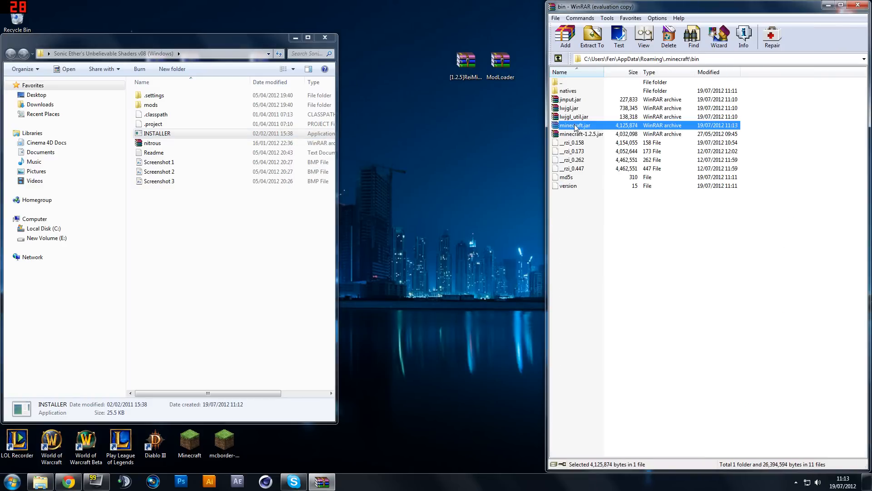
double_click(577, 126)
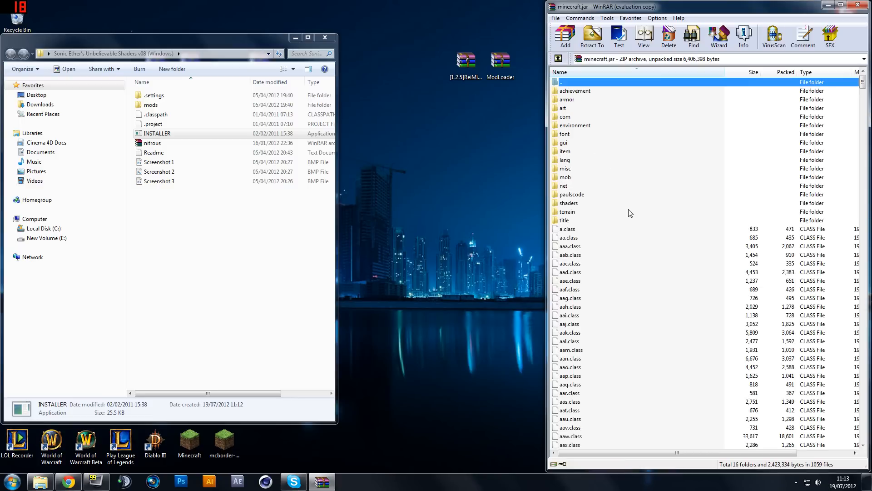
left_click(569, 203)
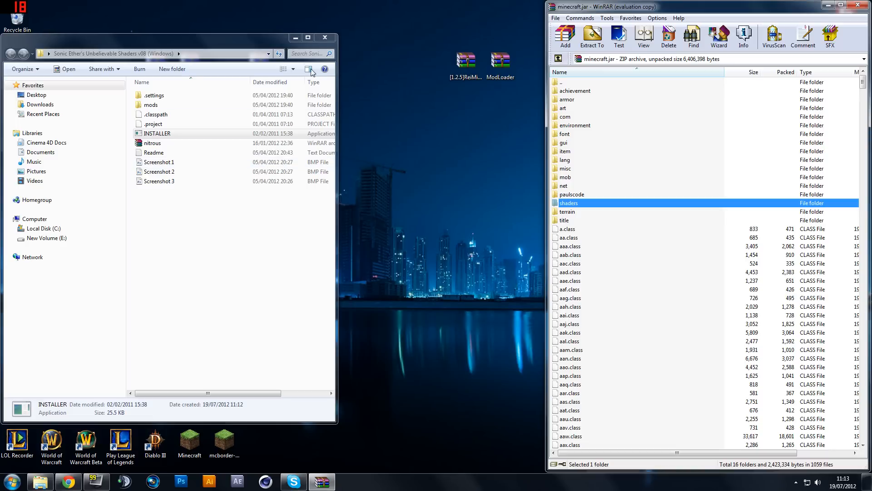
left_click(325, 37)
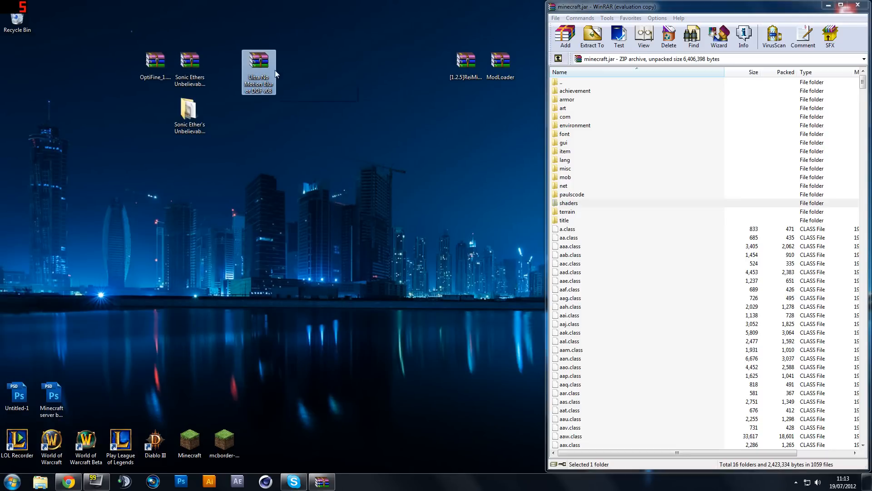
mouse_move(264, 73)
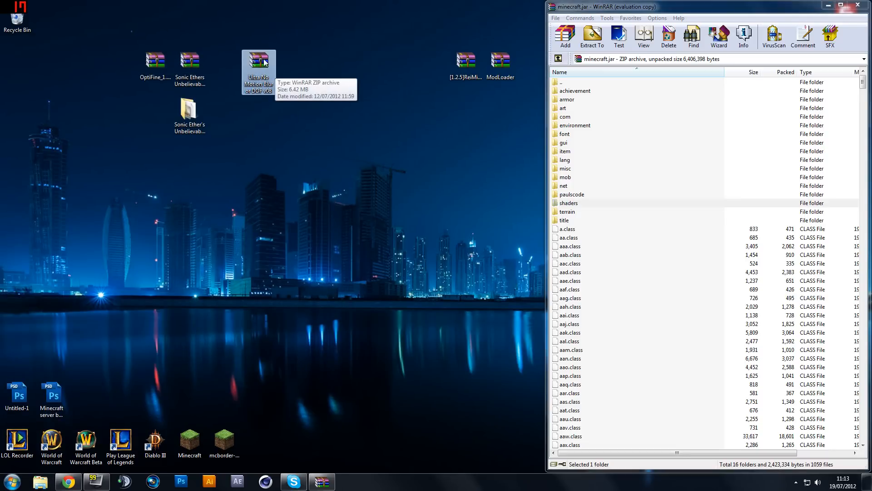
- Add the Ultra No Motion Blur or DOF v08 shader files into minecraft.jar\shaders and close that zip
double_click(258, 59)
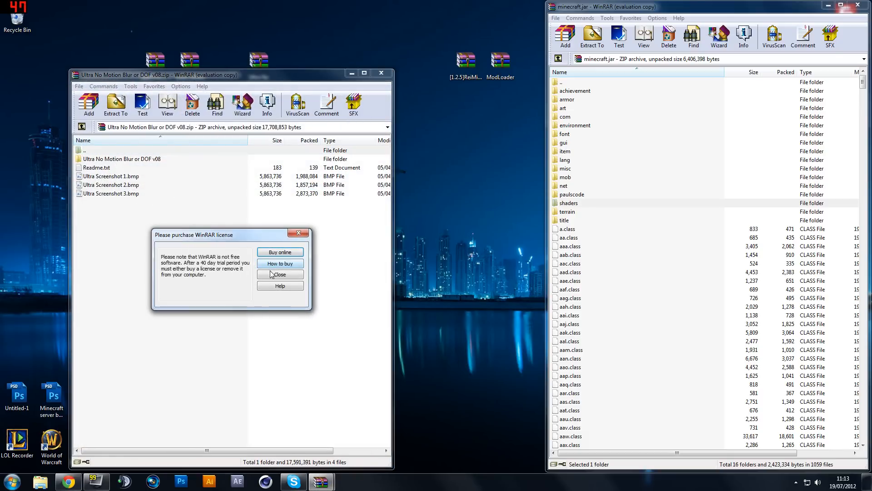
left_click(280, 273)
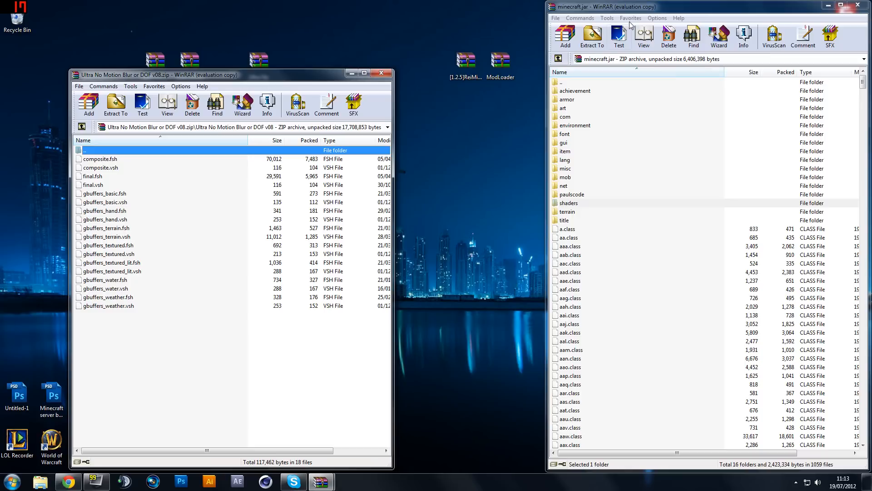
double_click(568, 203)
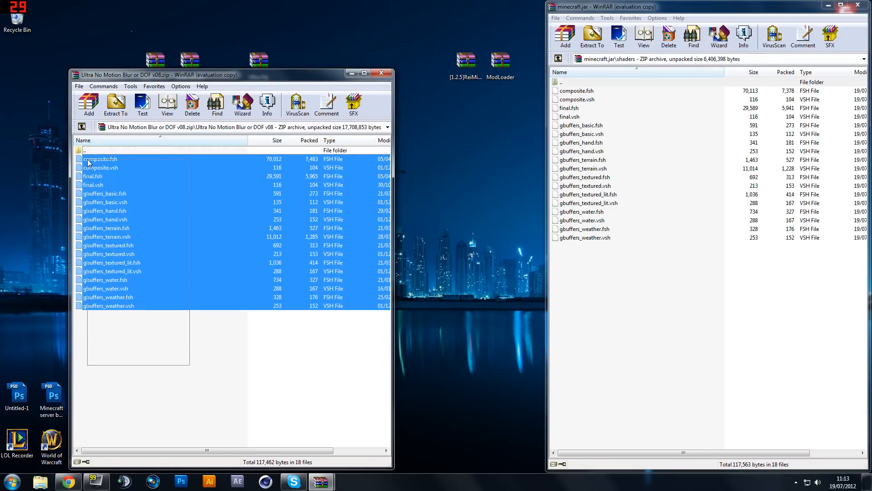
left_click(565, 36)
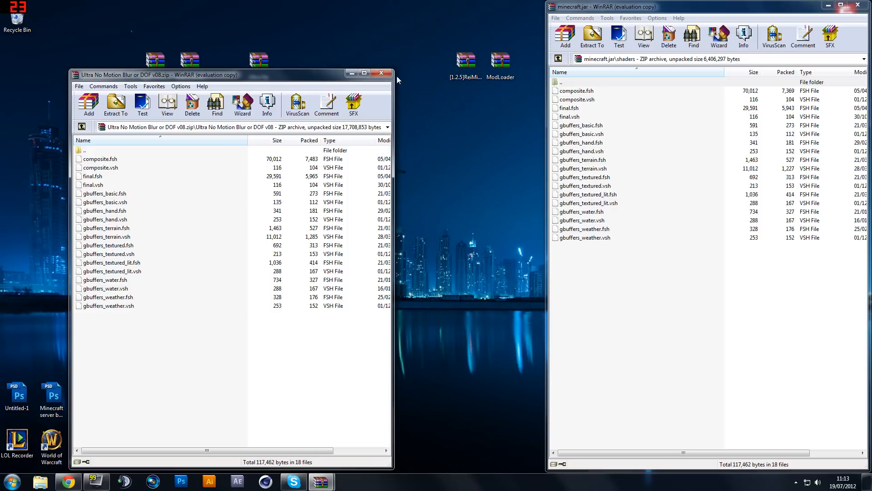
mouse_move(381, 73)
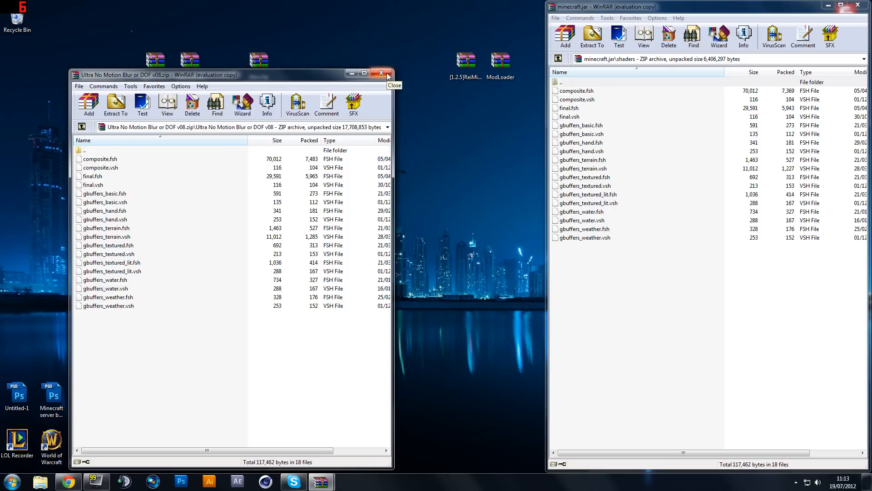
left_click(380, 73)
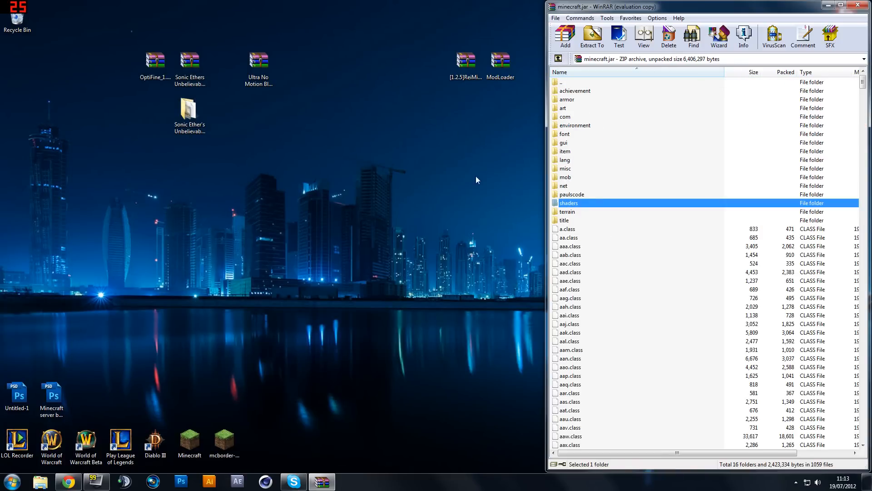
- Add the ModLoader.zip files into minecraft.jar
double_click(500, 60)
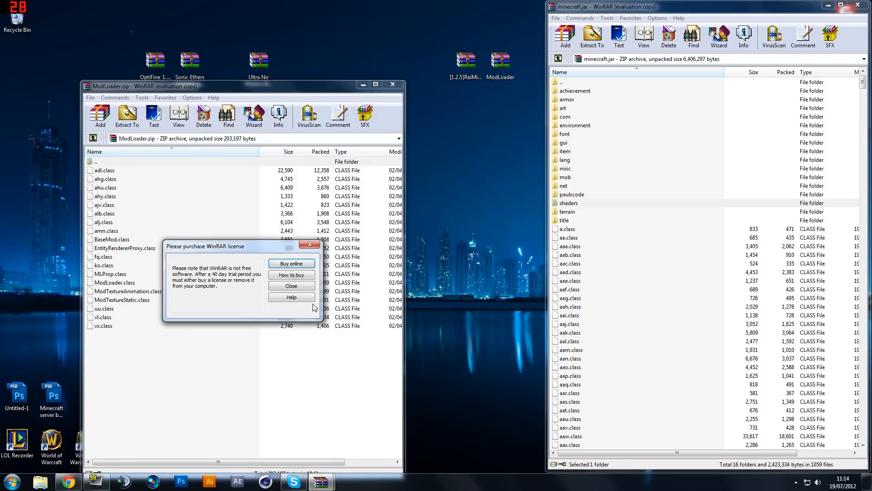
left_click(291, 285)
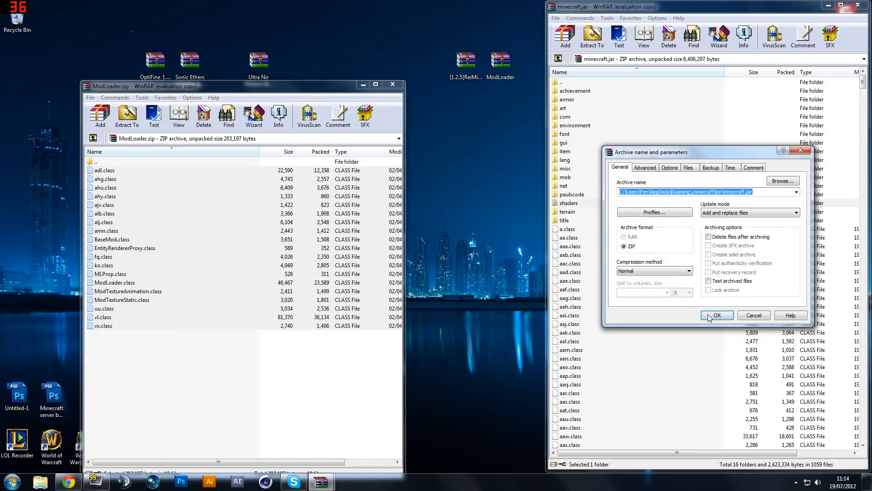
left_click(717, 316)
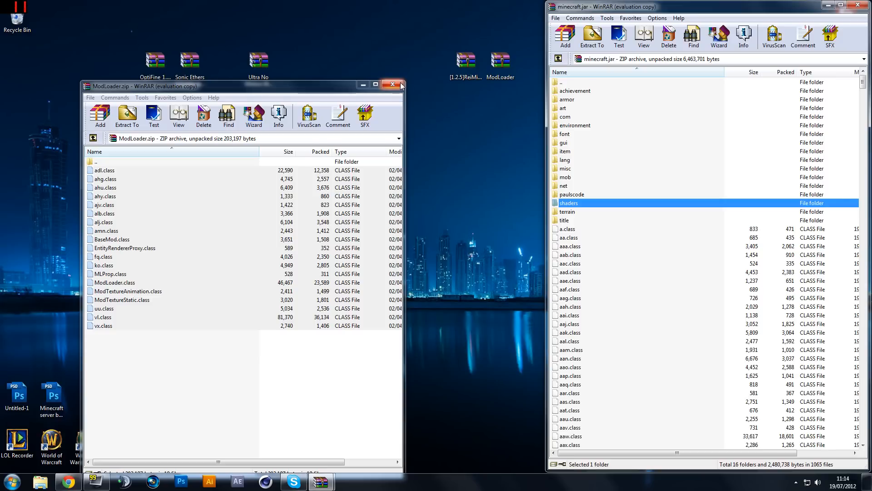
- Add the ReiMinimap zip files into minecraft.jar and close the archive
double_click(465, 59)
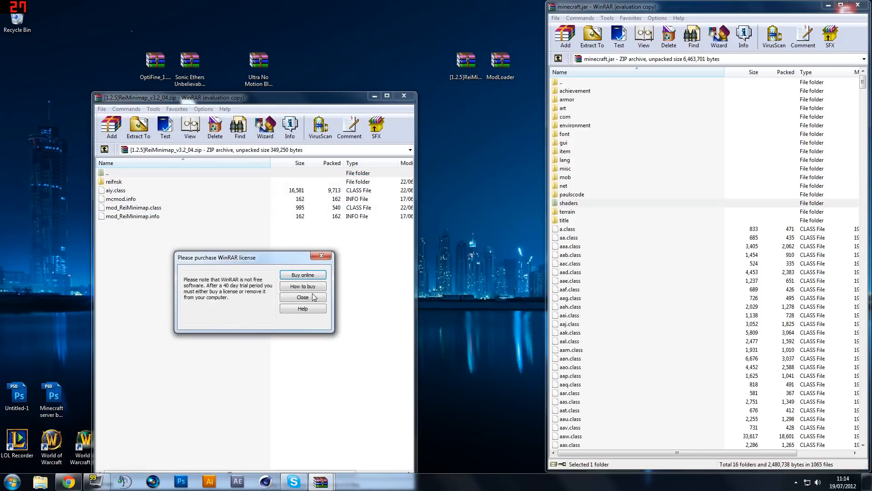
left_click(302, 296)
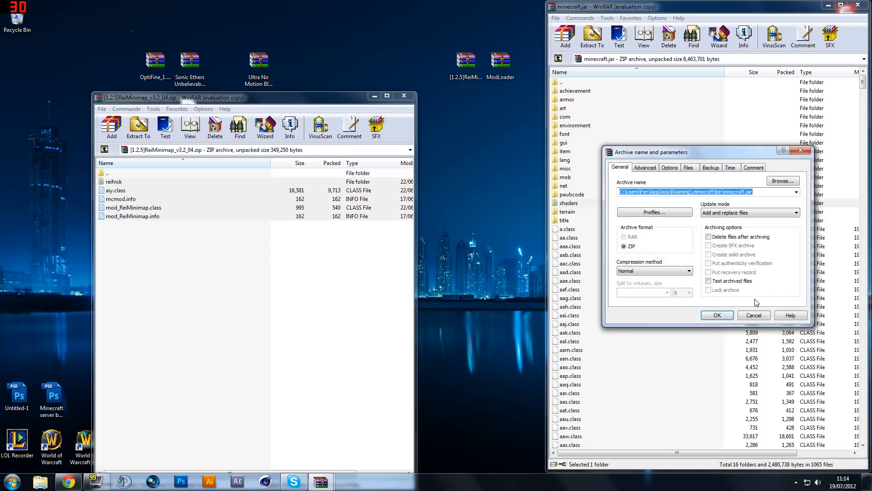
left_click(716, 315)
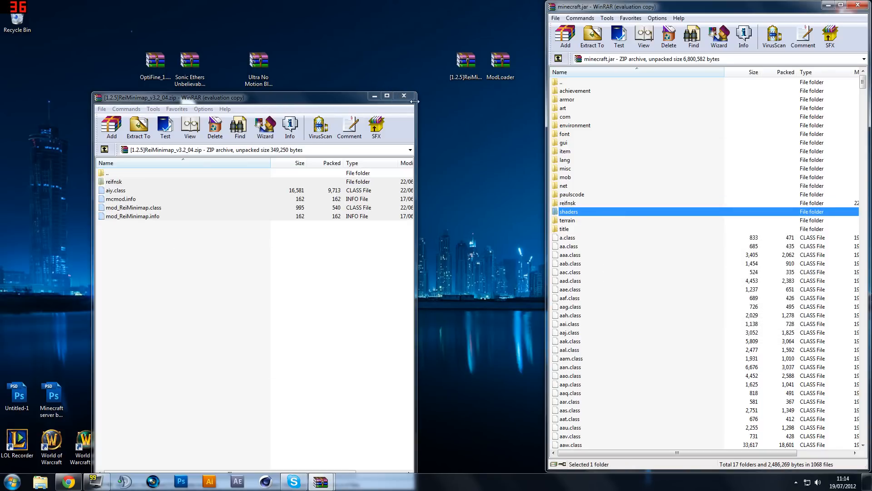
left_click(404, 95)
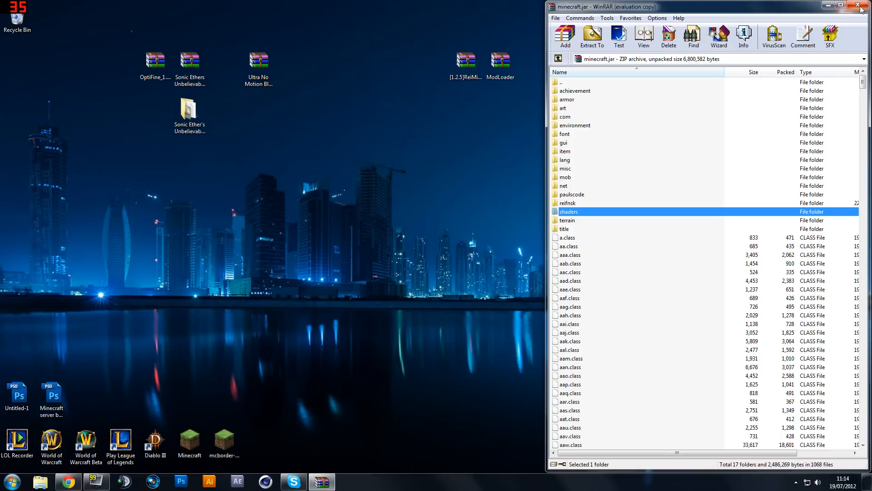
mouse_move(864, 7)
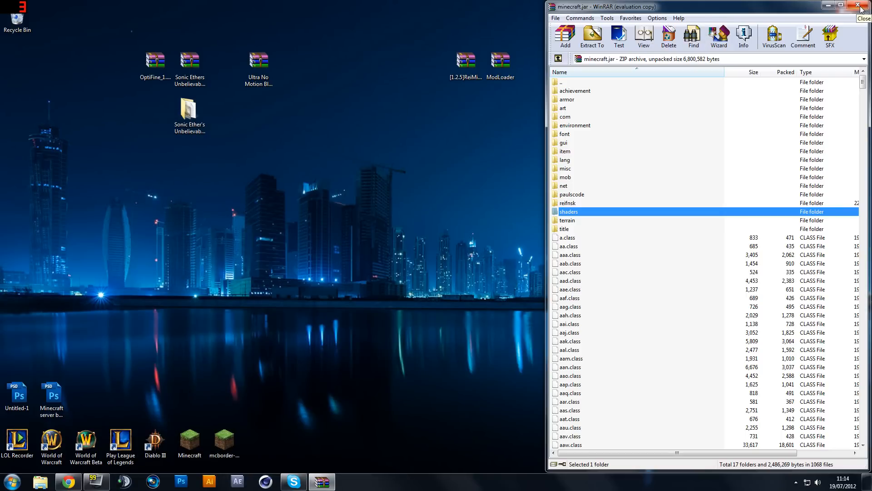
- Close minecraft.jar, start Minecraft from the desktop shortcut and log in to the launcher
left_click(863, 6)
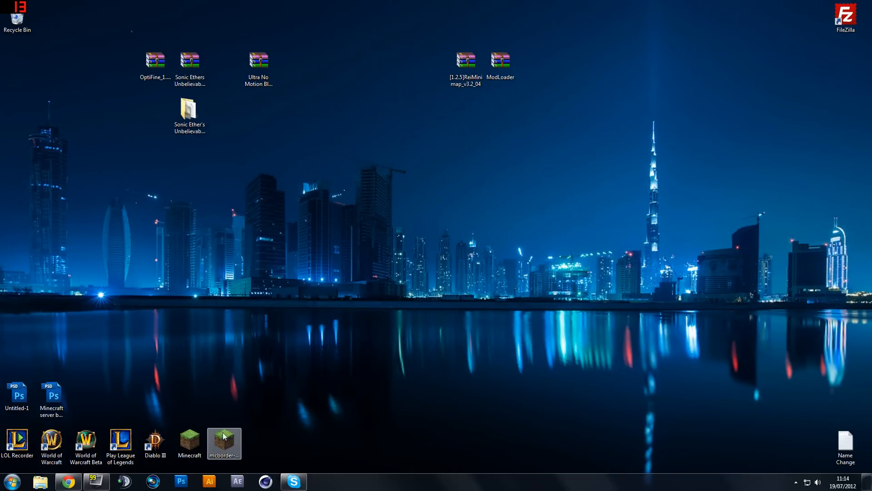
double_click(189, 440)
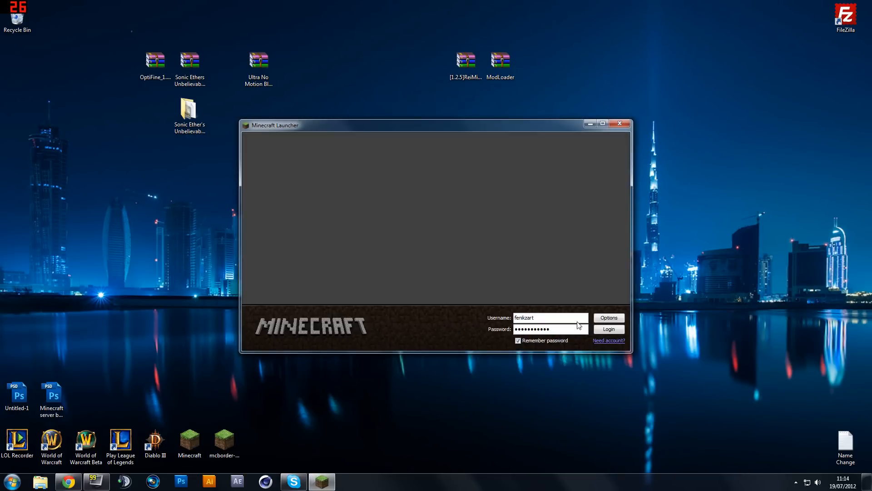
left_click(608, 329)
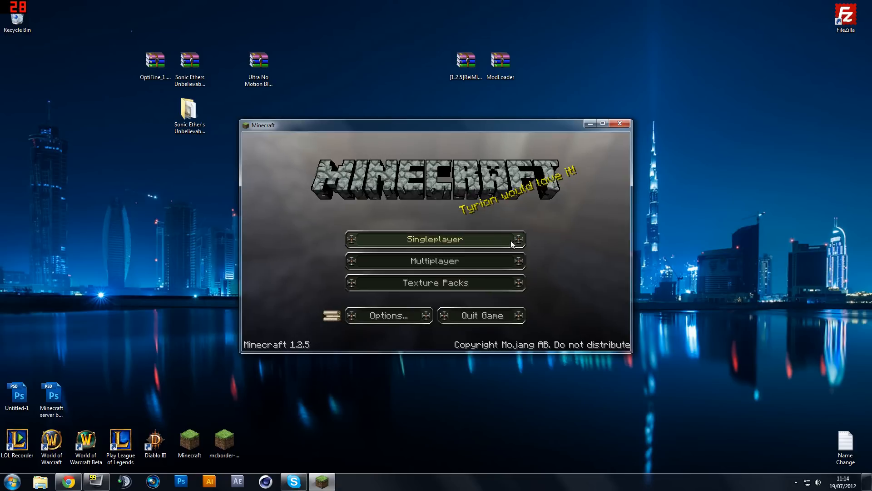
mouse_move(451, 242)
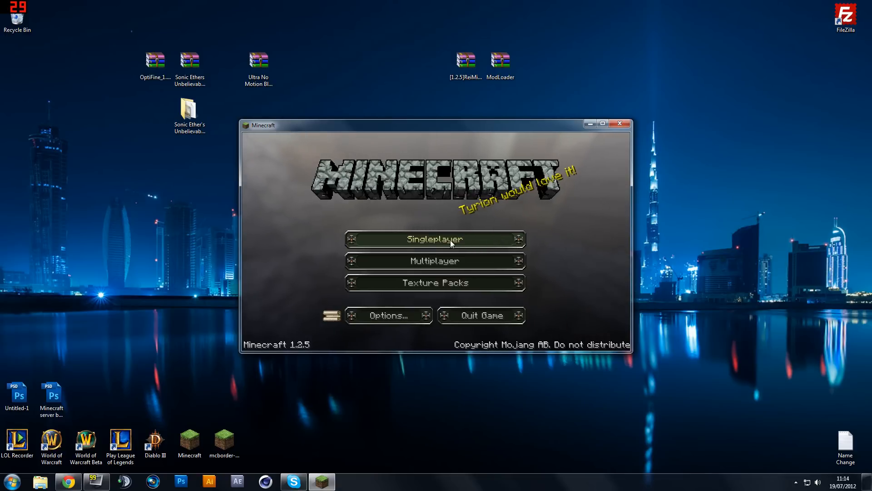
mouse_move(239, 118)
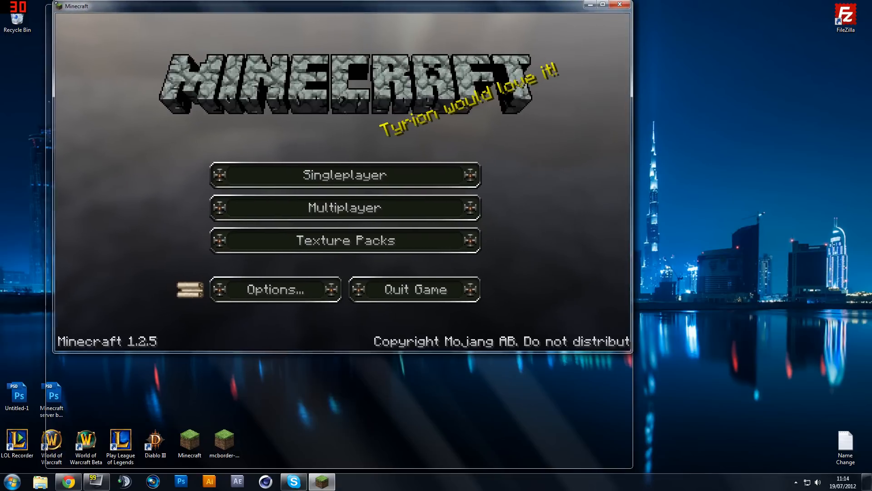
- Maximise the window and load the Tutorial world from the singleplayer list
left_click(604, 6)
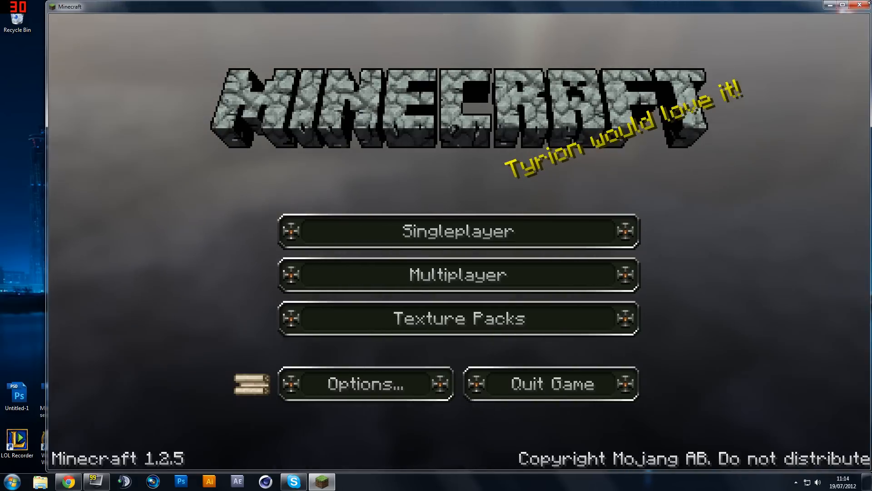
left_click(458, 230)
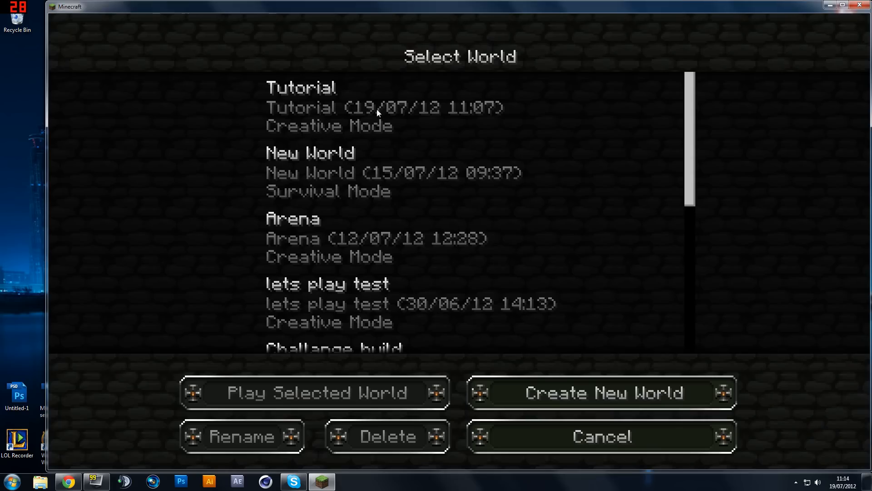
left_click(383, 107)
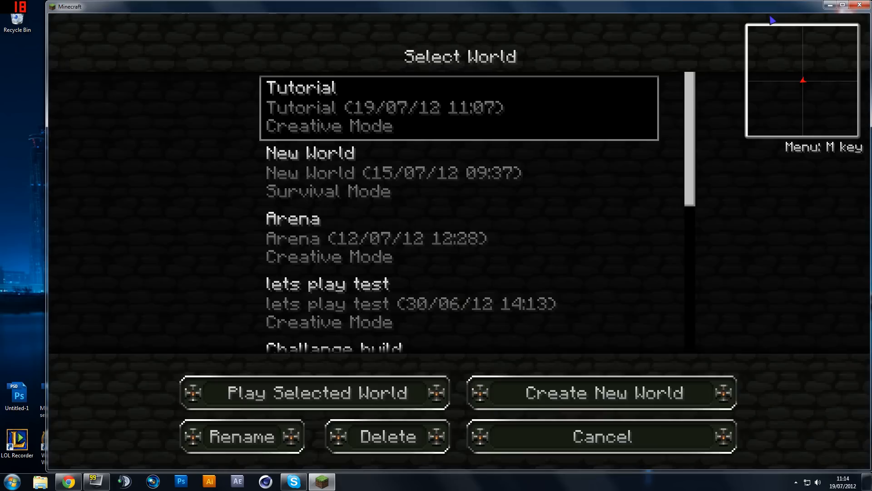
left_click(315, 393)
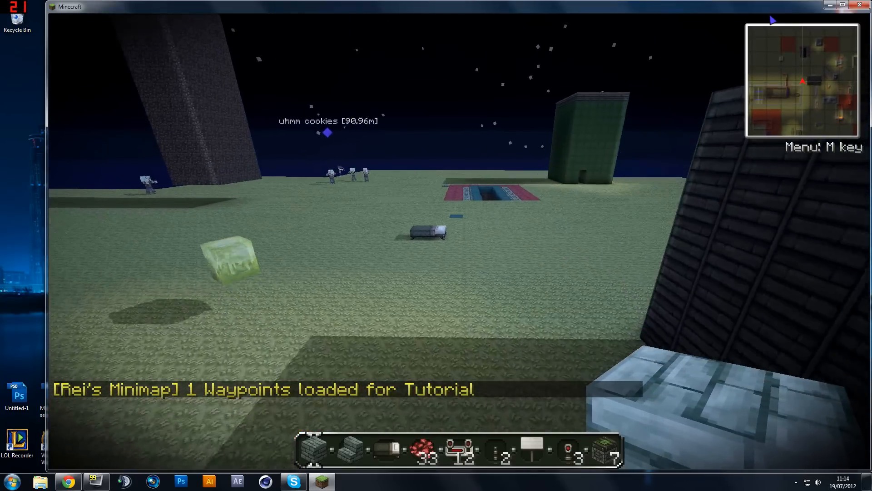
mouse_move(436, 246)
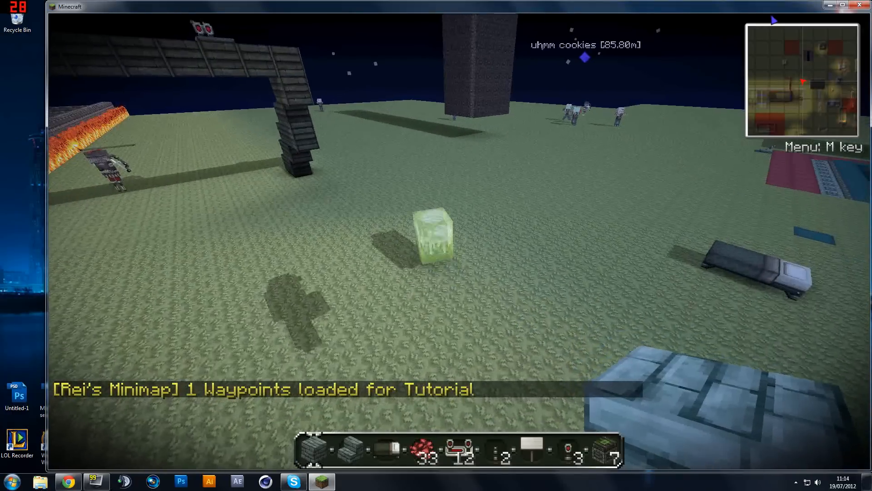
mouse_move(436, 234)
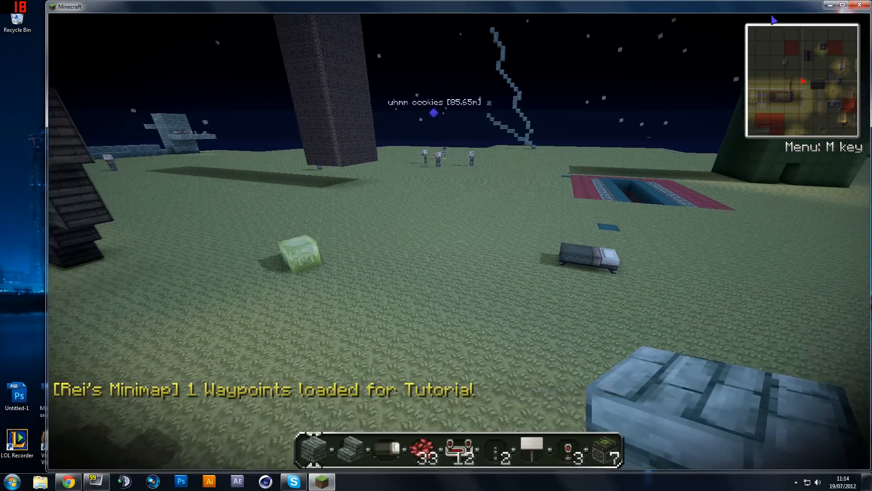
- Show Rei's Minimap waypoint list via the M menu, with 'uhmm cookies' listed
key("m")
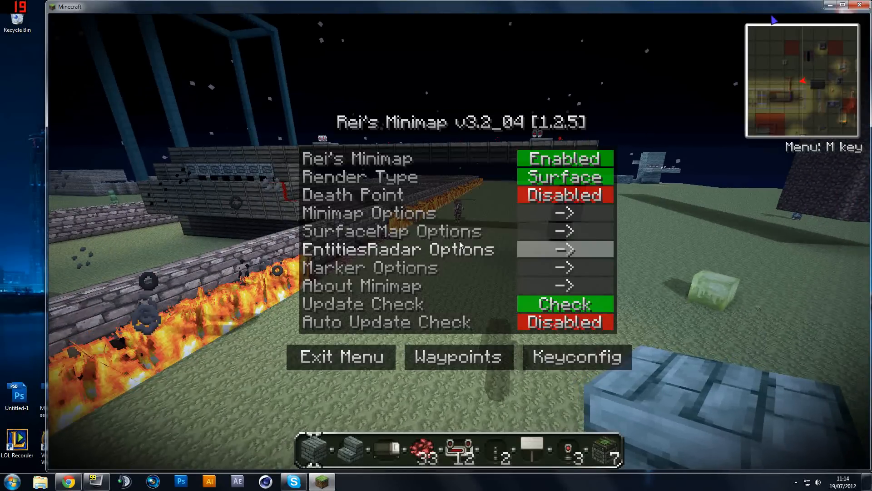
mouse_move(563, 304)
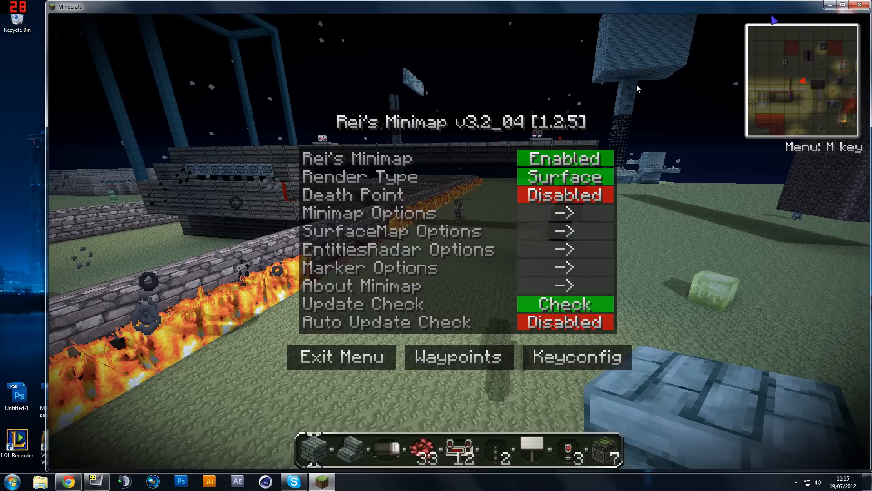
mouse_move(630, 279)
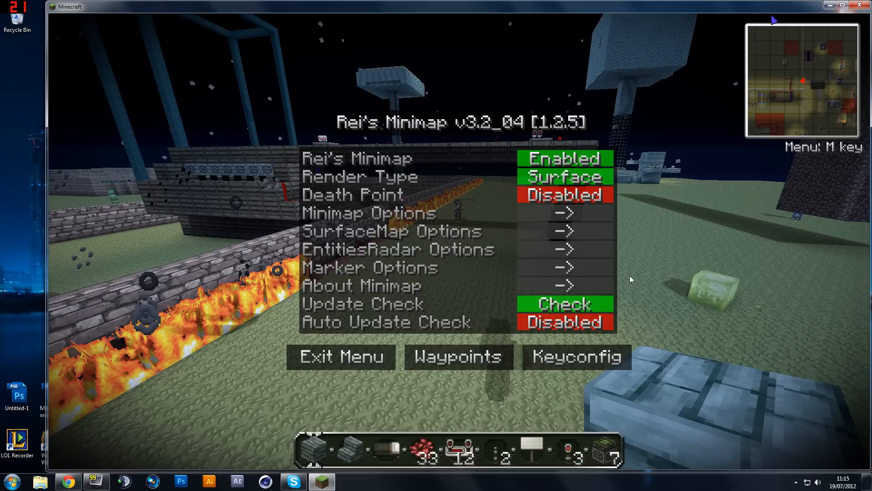
left_click(458, 356)
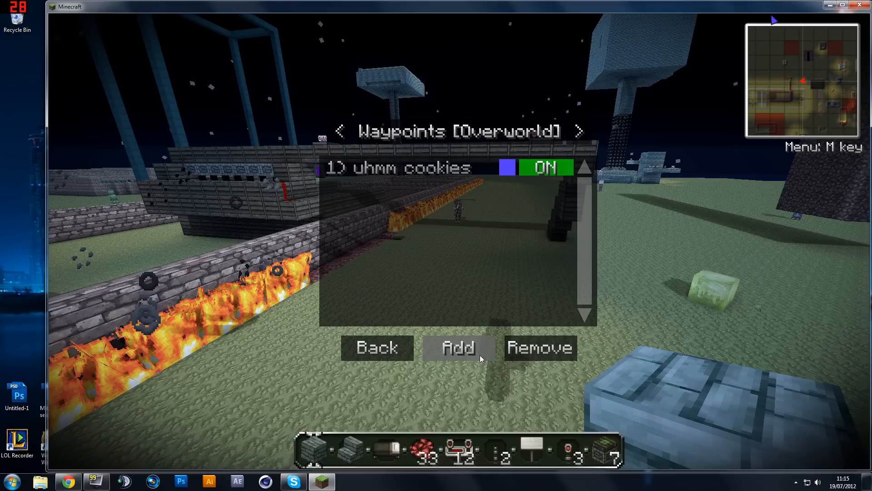
mouse_move(551, 336)
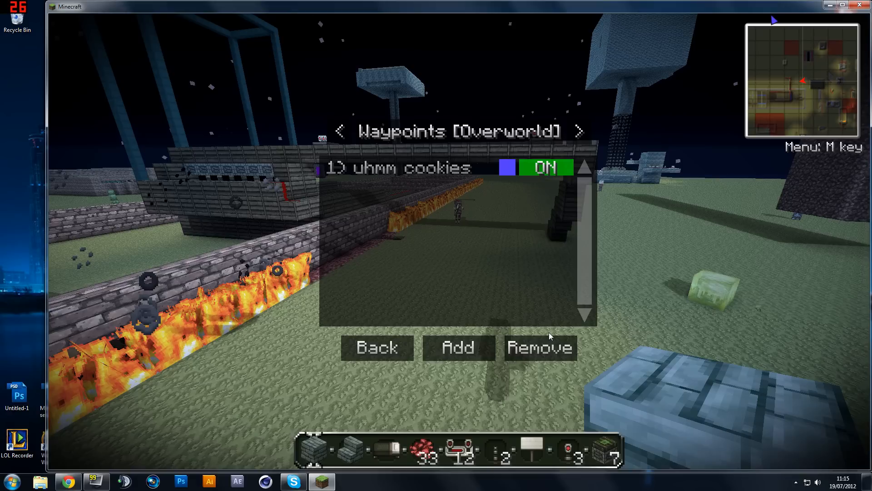
- Add a waypoint named 'jhajhjh' with teal colour 0/143/125 at the current spot
left_click(376, 347)
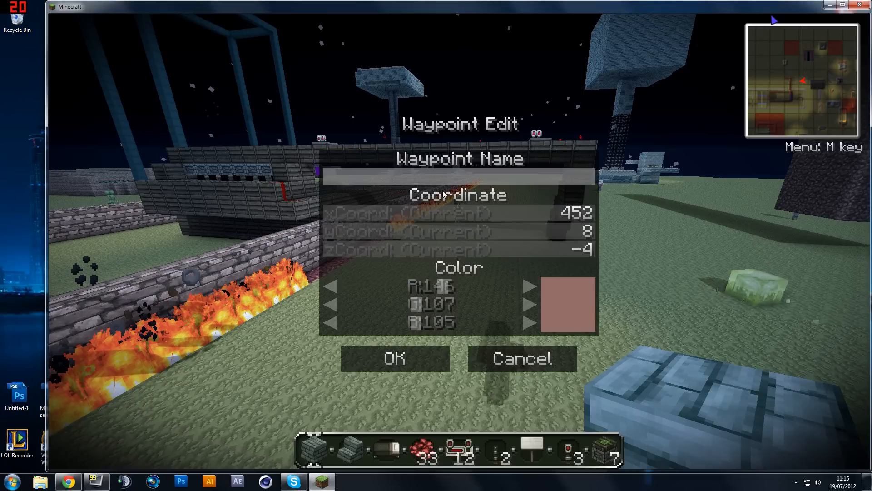
type("jhajhjh")
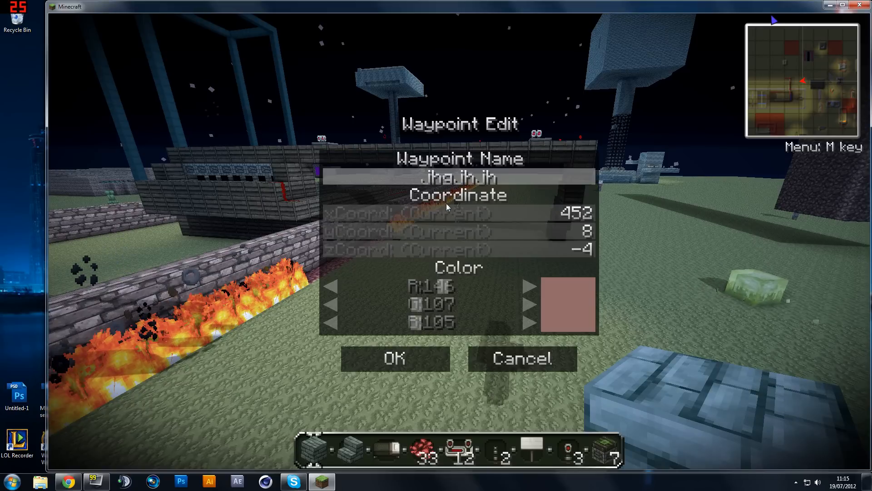
left_click(530, 286)
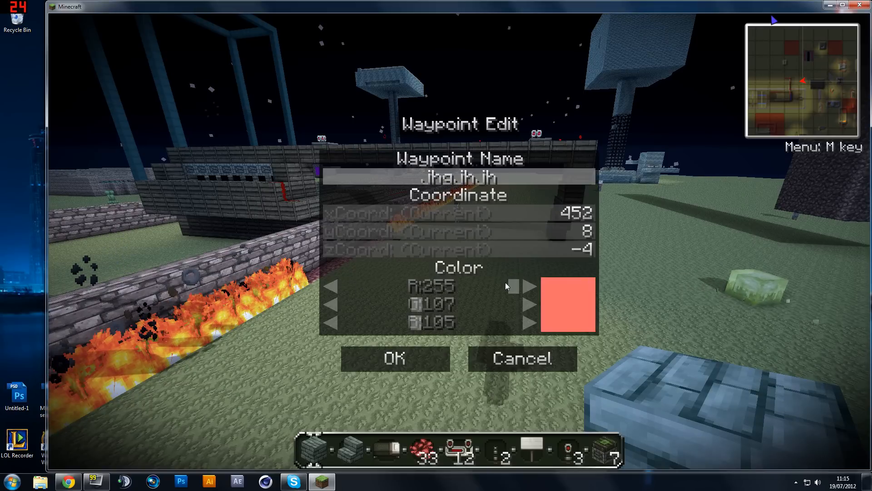
left_click(332, 285)
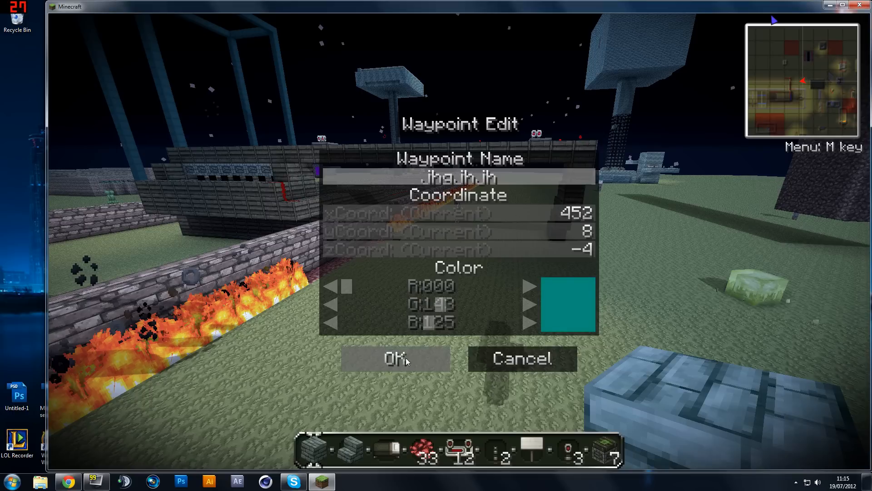
left_click(396, 358)
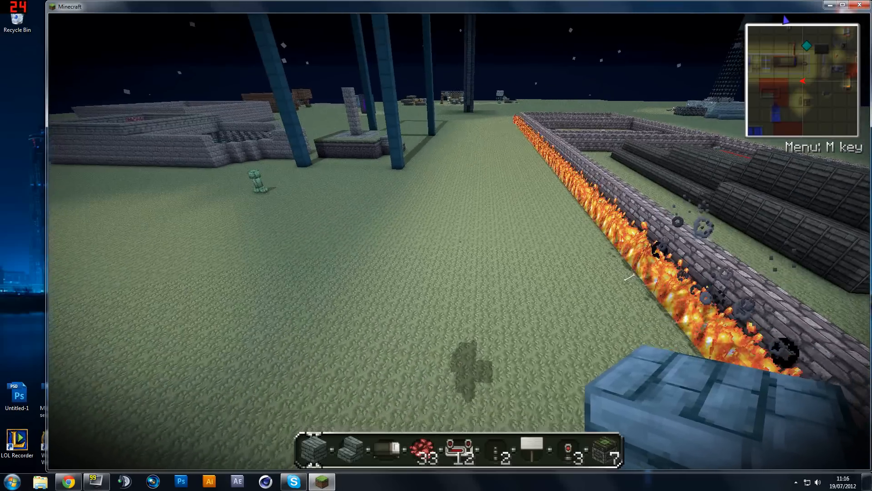
- Bring up the Item Selection inventory grid while walking the world
key("m")
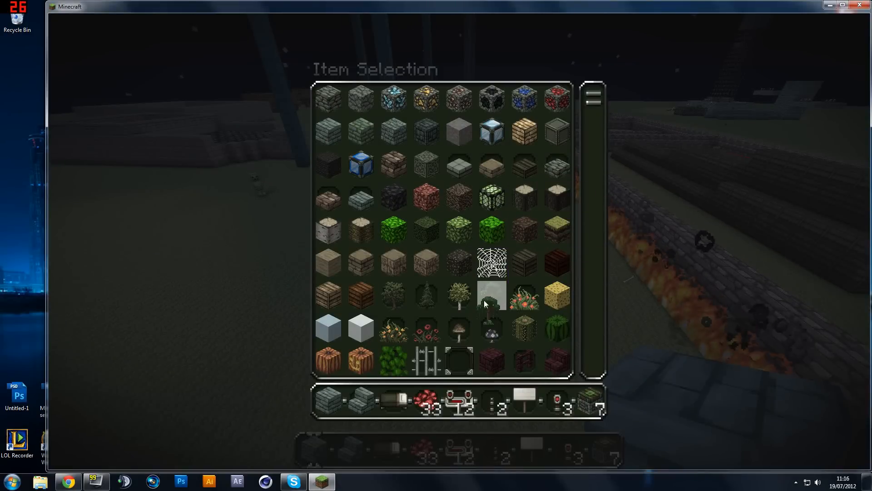
mouse_move(492, 330)
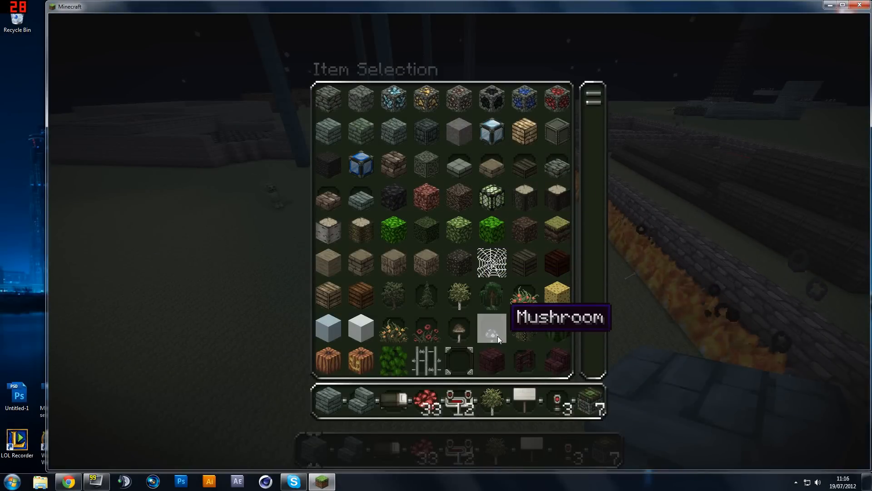
- Scroll the item grid to find the sapling and bone meal for growing a tree
scroll("down", 3)
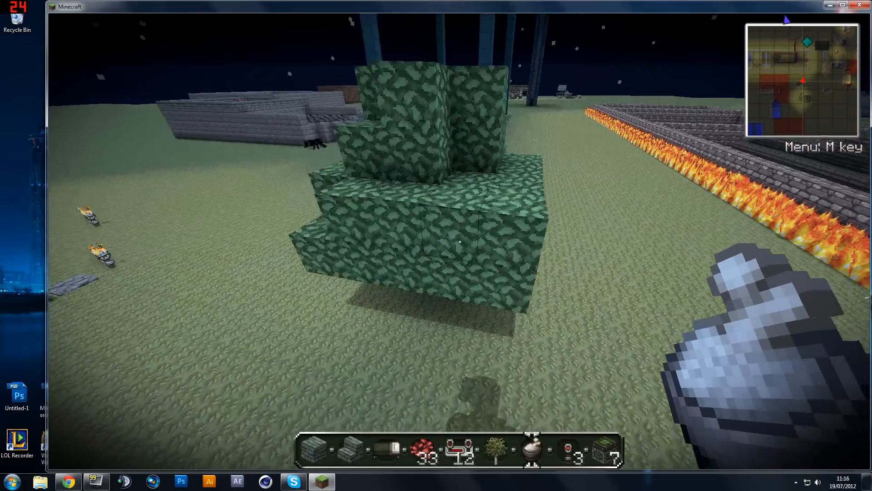
mouse_move(436, 245)
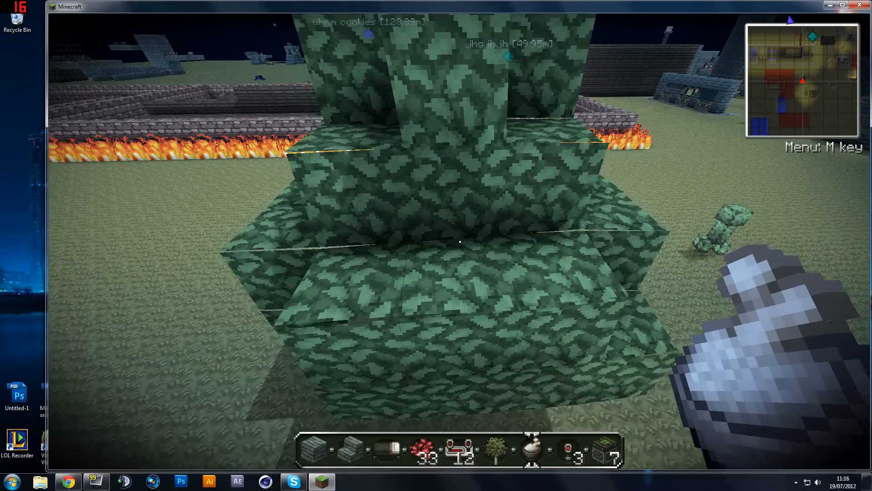
- Reach the Video Settings screen from the paused game menu's Options
key("Escape")
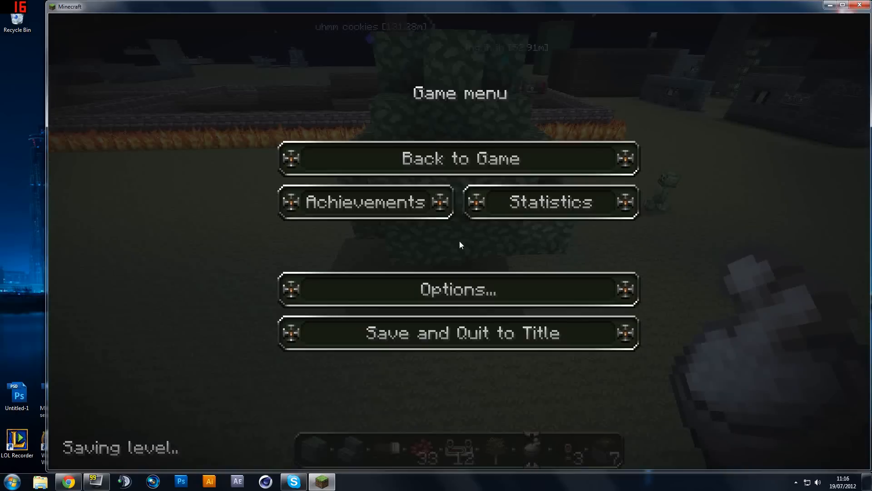
left_click(457, 289)
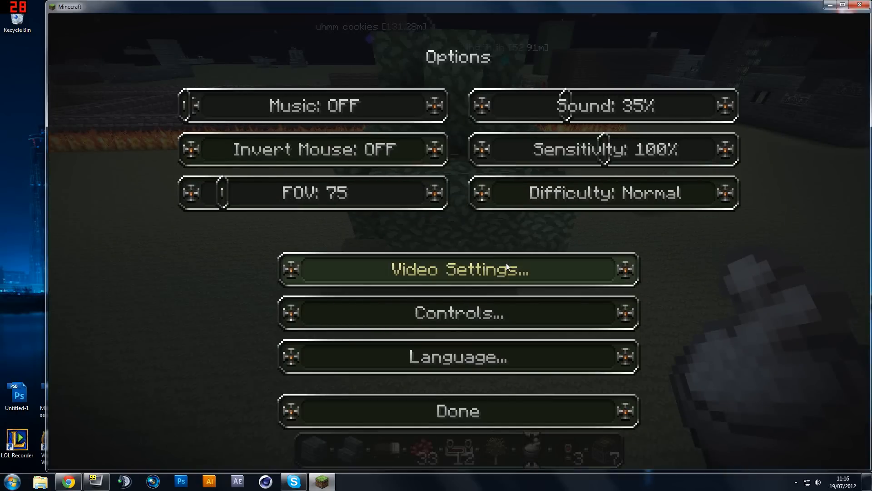
left_click(457, 269)
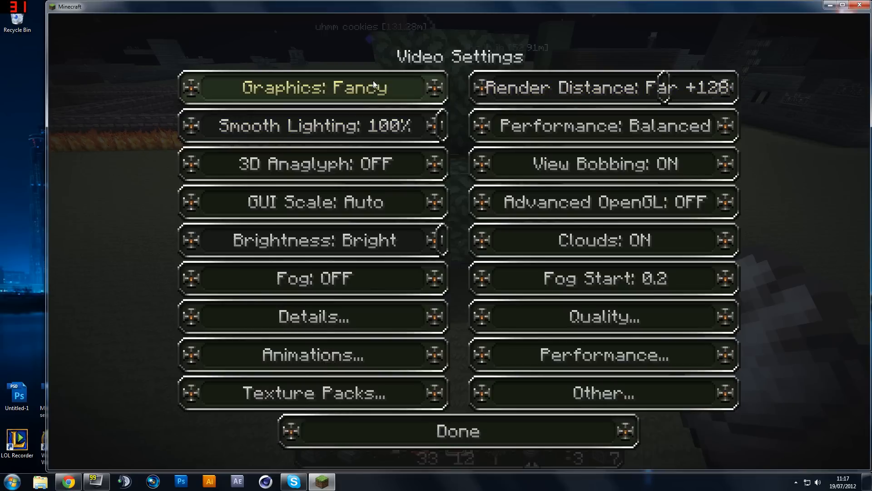
mouse_move(186, 191)
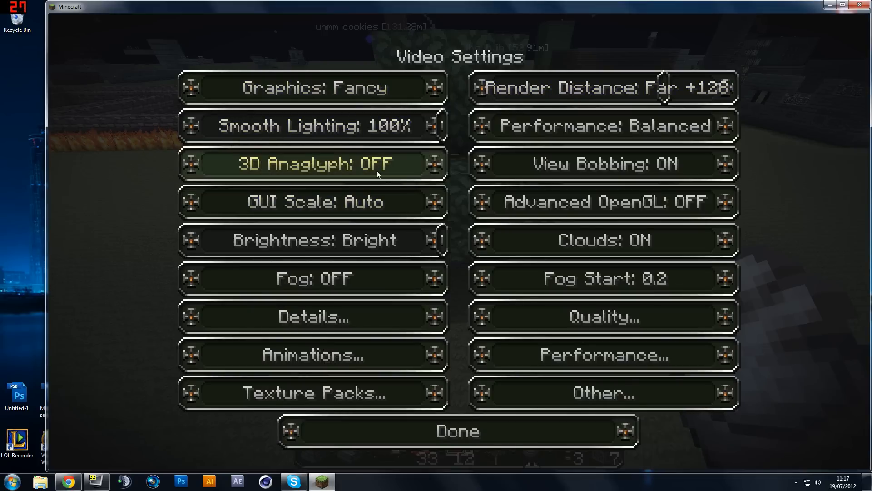
mouse_move(354, 328)
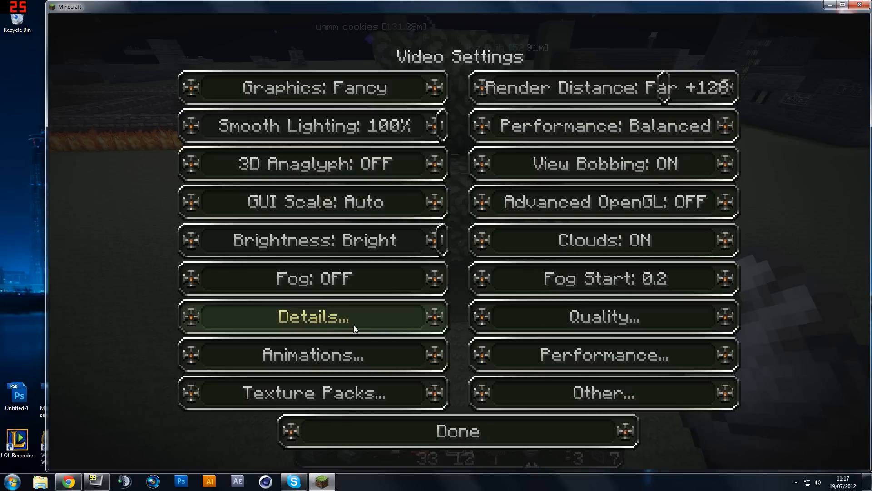
mouse_move(381, 341)
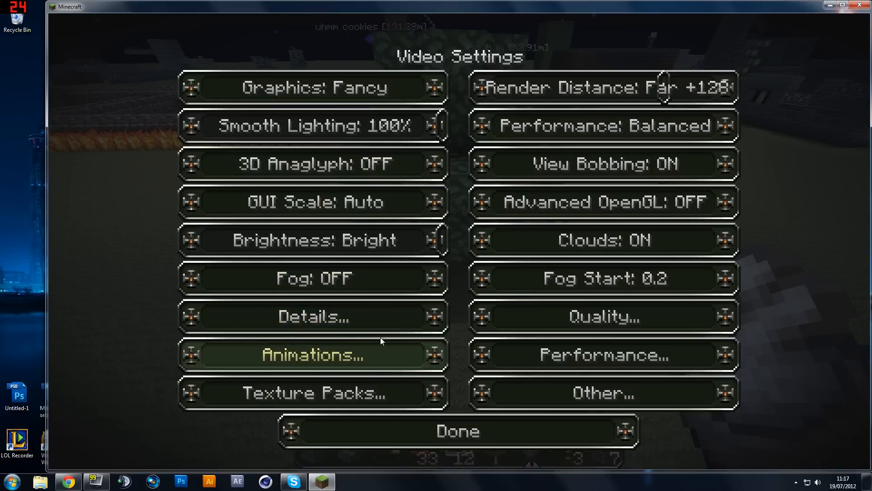
- Review Detail Settings (clouds off, fast trees, grass and water) and return to gameplay
left_click(314, 316)
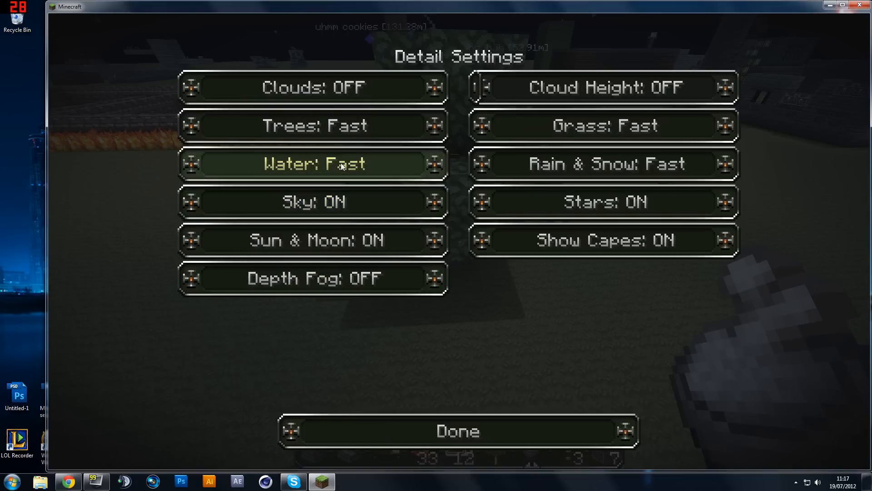
mouse_move(351, 240)
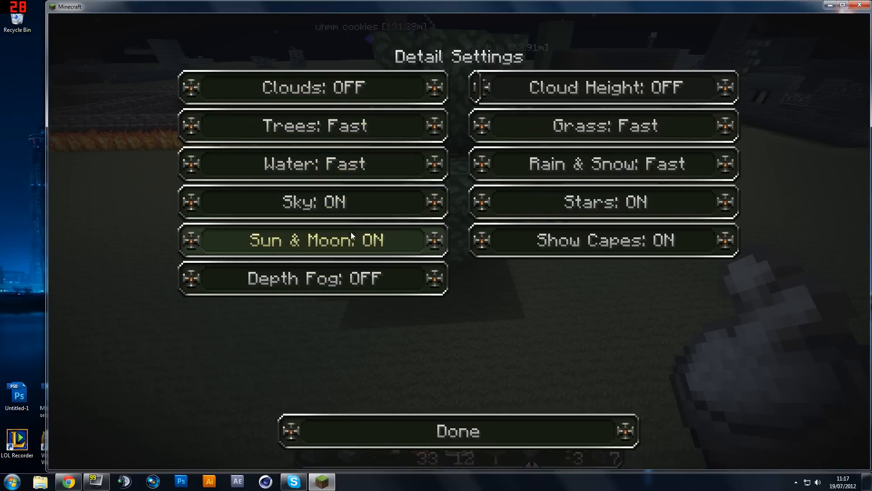
mouse_move(602, 125)
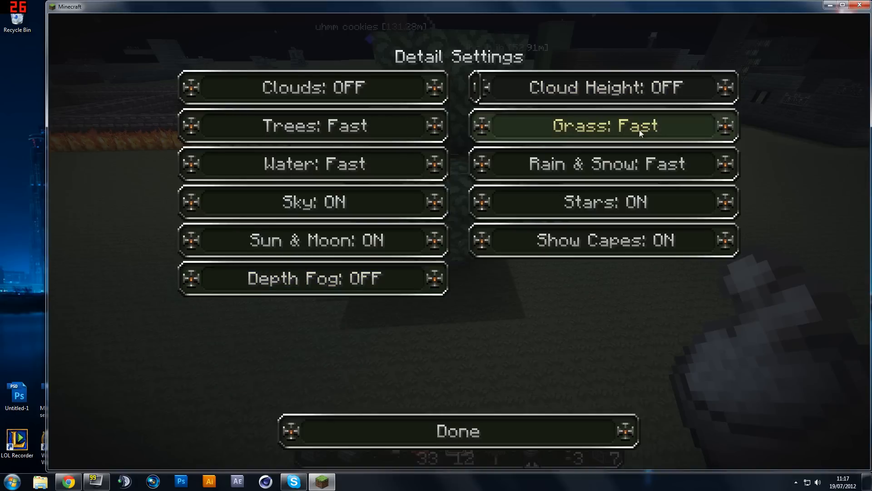
mouse_move(482, 245)
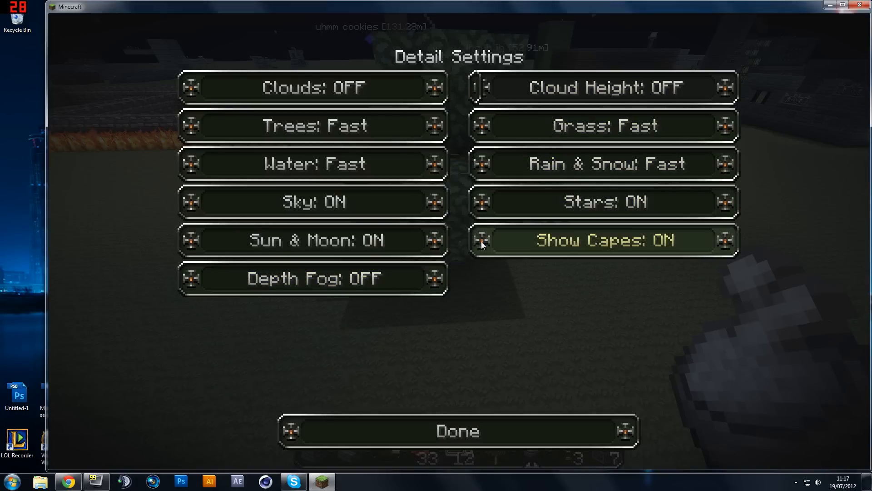
mouse_move(456, 270)
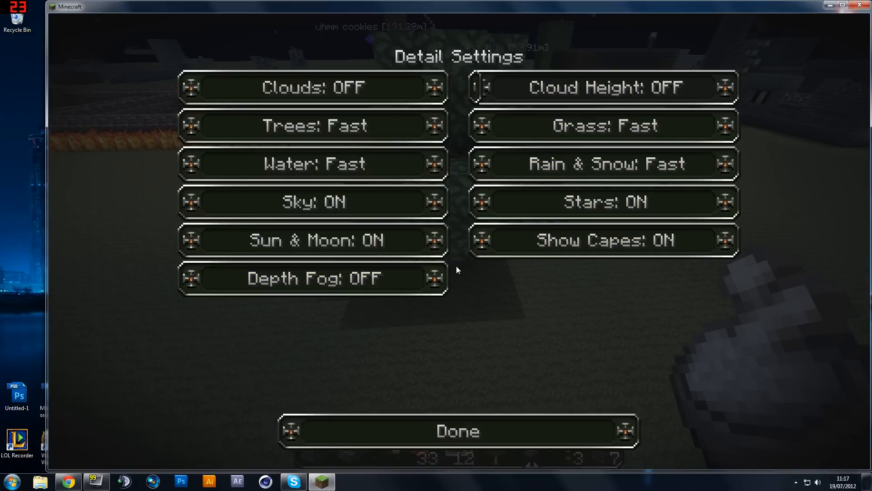
left_click(313, 125)
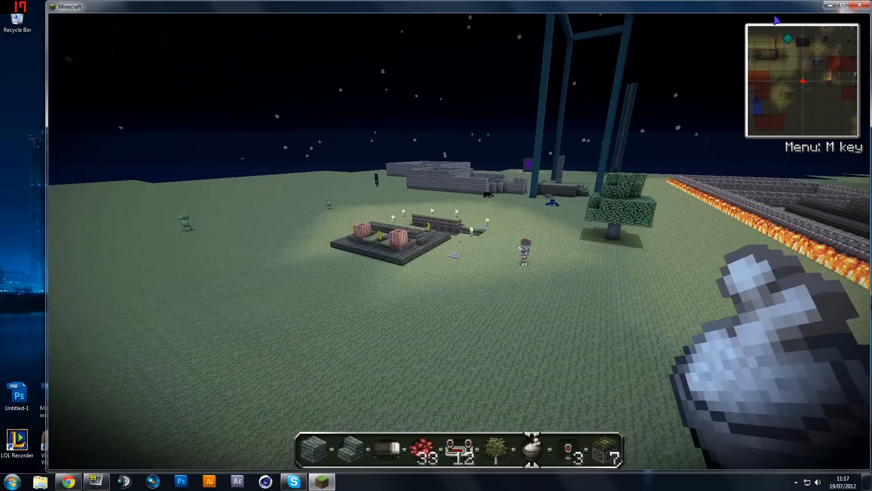
mouse_move(436, 246)
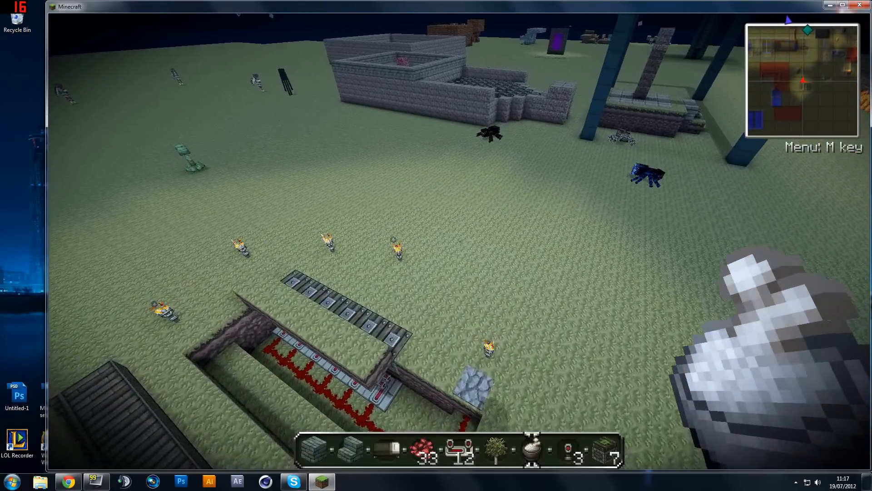
key("m")
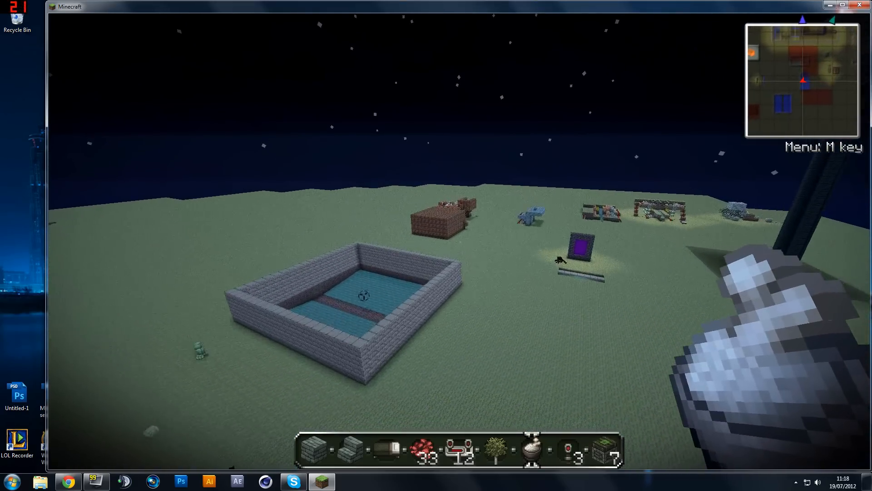
mouse_move(436, 245)
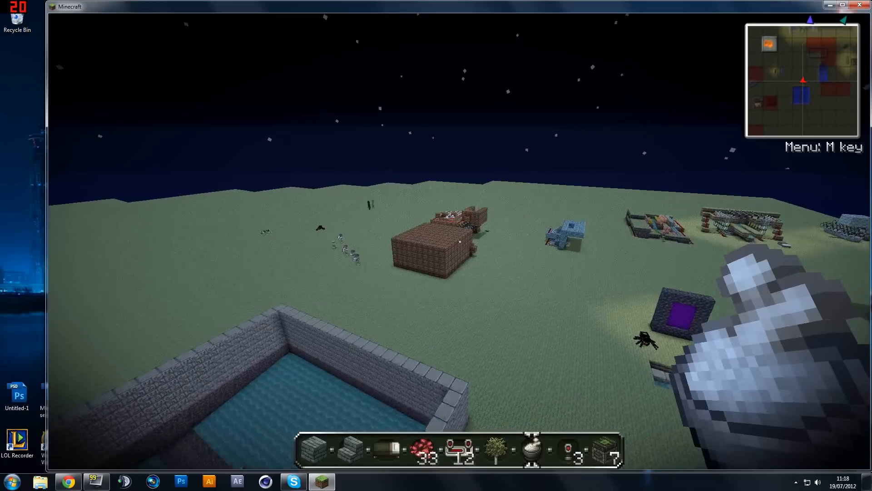